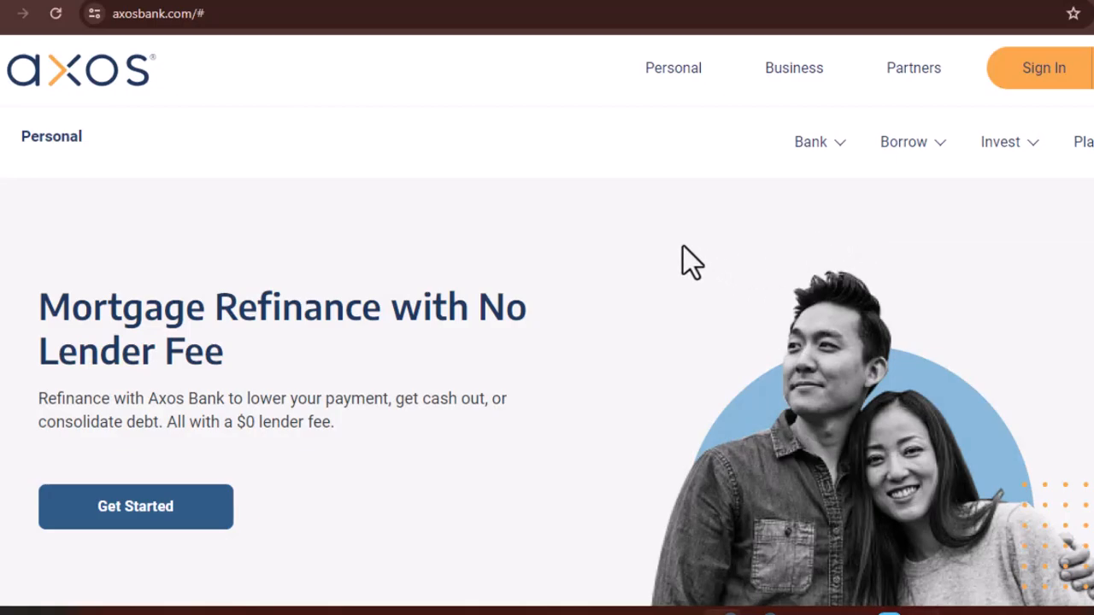
{"action": "scroll", "scroll_direction": "down", "scroll_amount": 3}
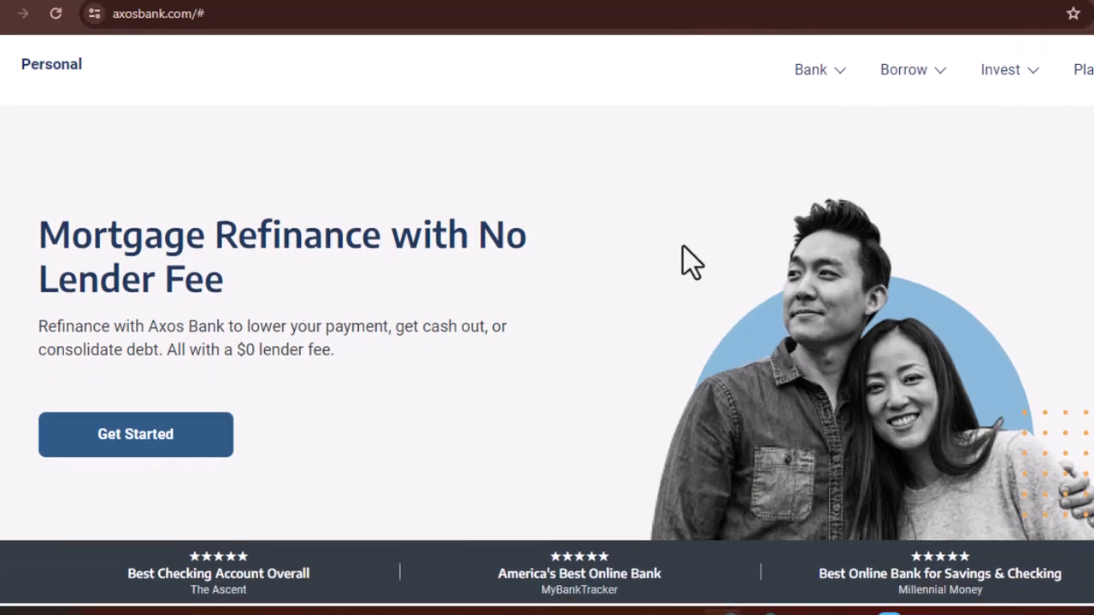
{"action": "scroll", "scroll_direction": "down", "scroll_amount": 3}
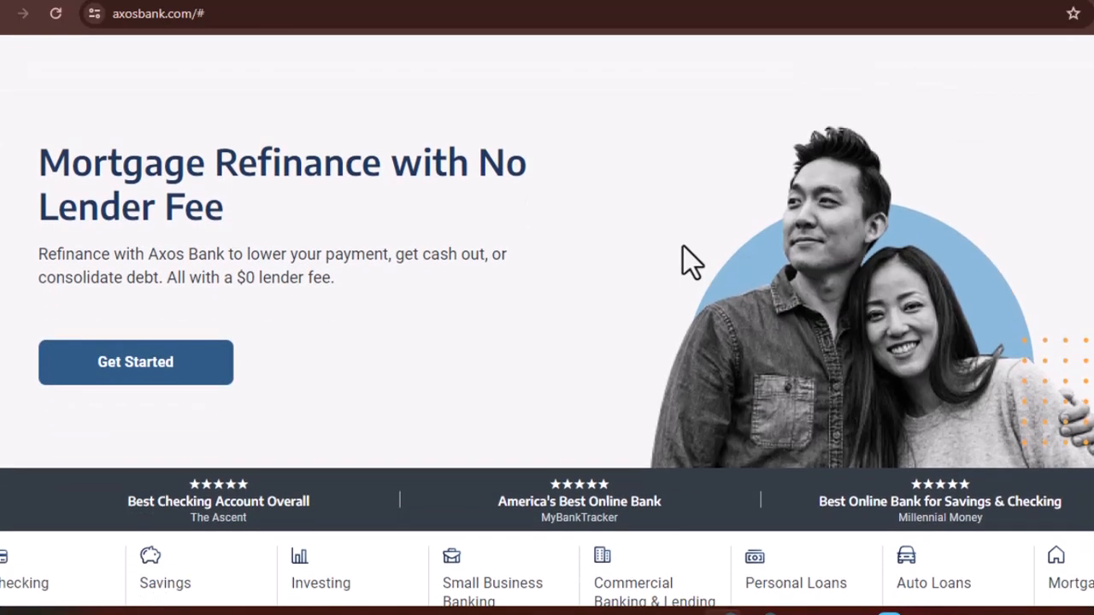
{"action": "scroll", "scroll_direction": "down", "scroll_amount": 3}
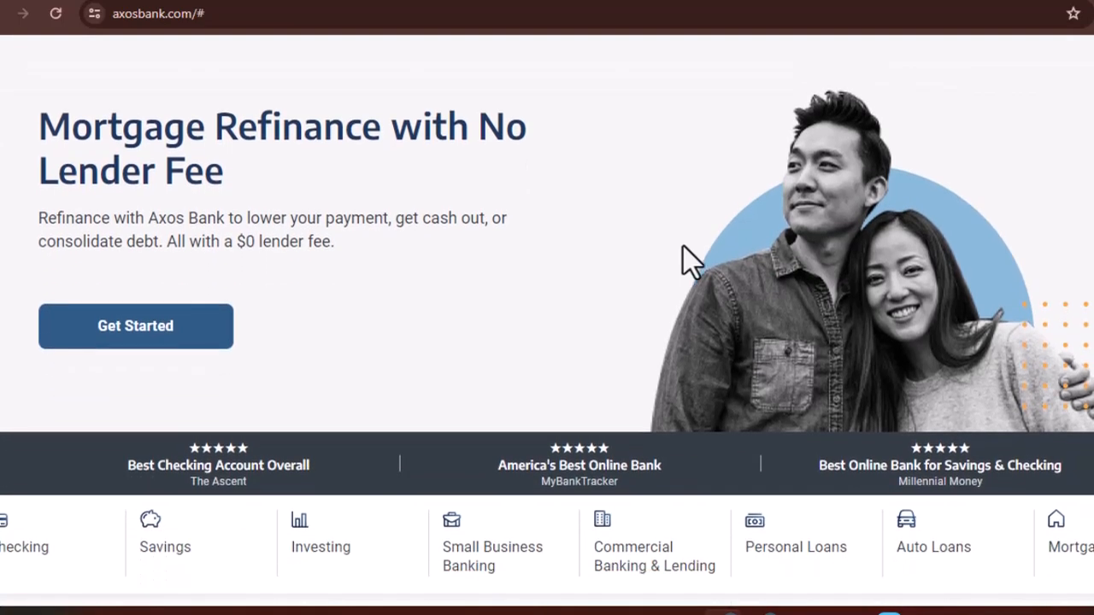
{"action": "scroll", "scroll_direction": "down", "scroll_amount": 3}
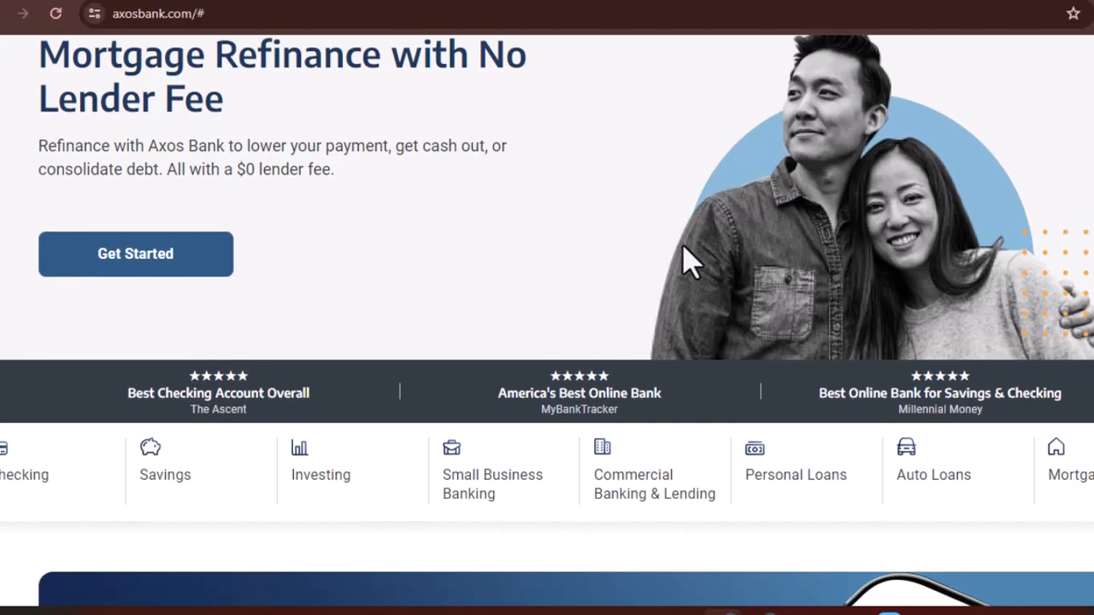
{"action": "scroll", "scroll_direction": "down", "scroll_amount": 3}
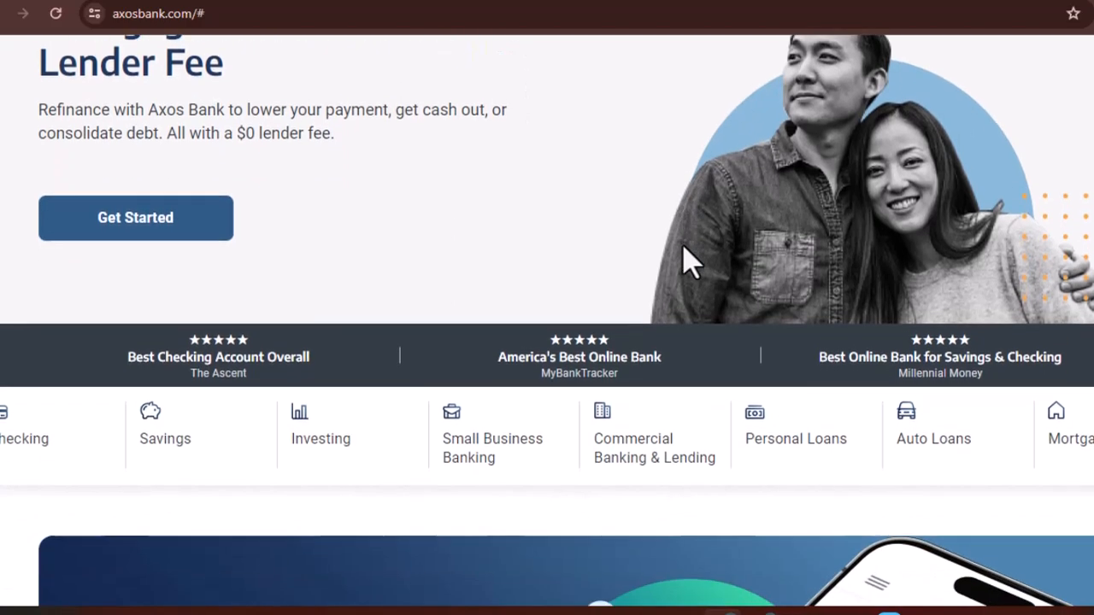
{"action": "scroll", "scroll_direction": "down", "scroll_amount": 3}
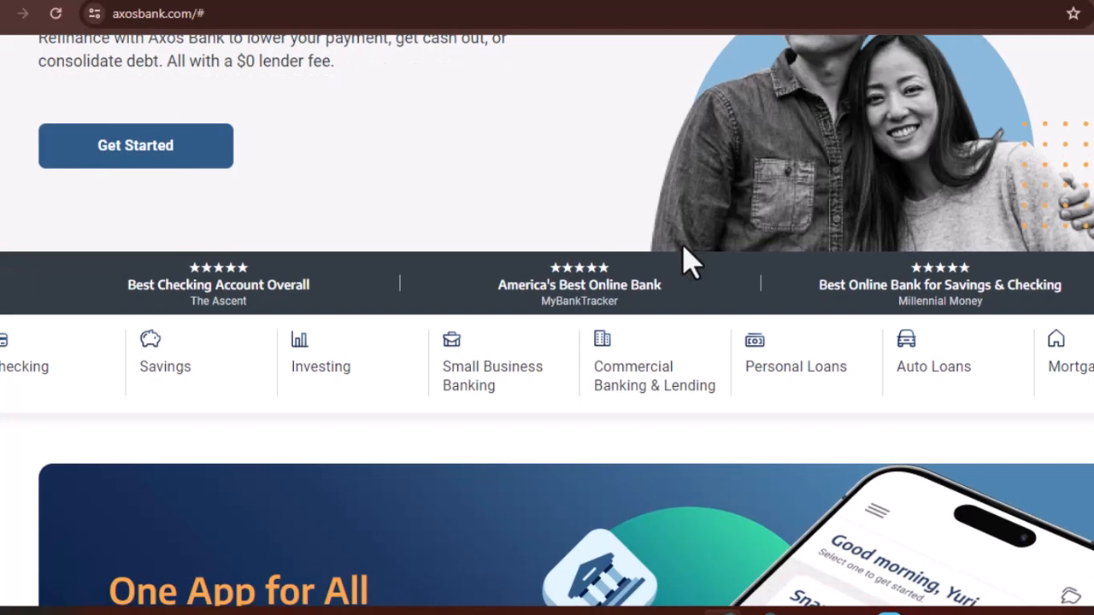
{"action": "scroll", "scroll_direction": "down", "scroll_amount": 3}
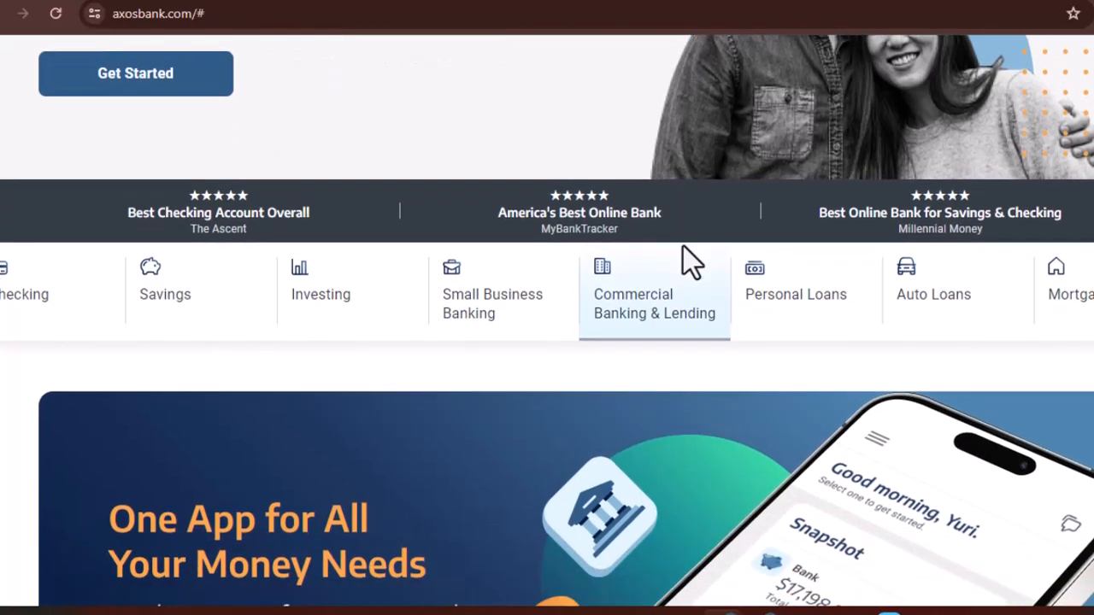
{"action": "scroll", "scroll_direction": "down", "scroll_amount": 3}
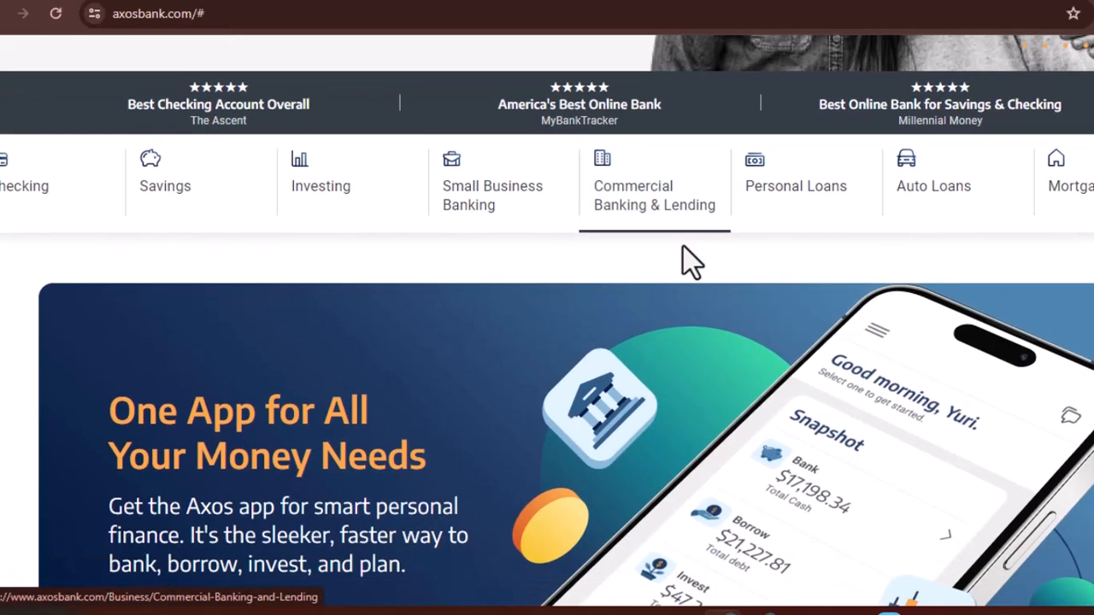
{"action": "scroll", "scroll_direction": "down", "scroll_amount": 3}
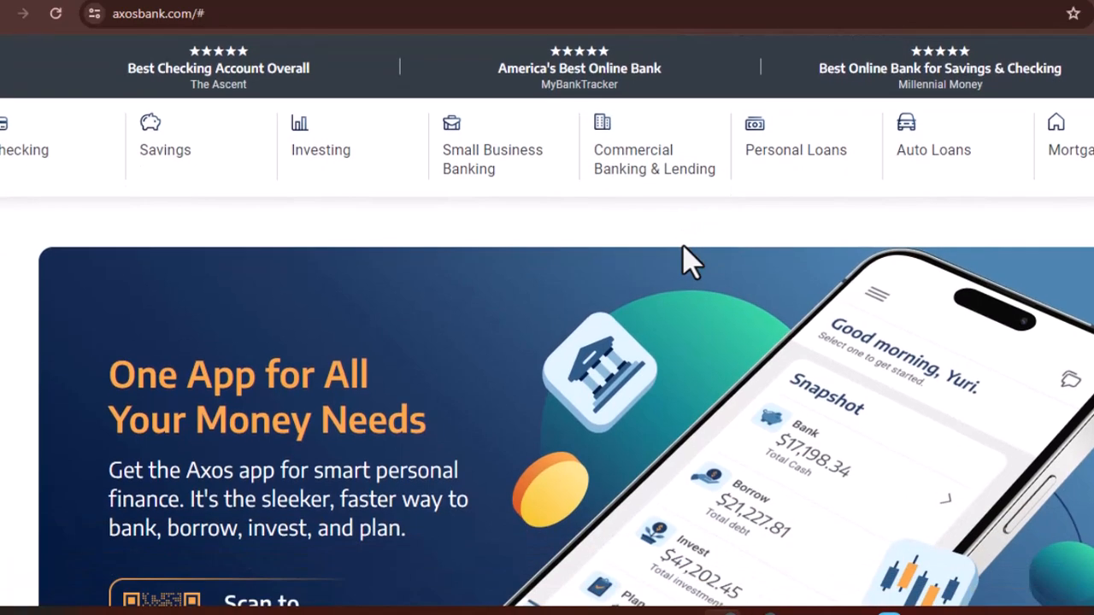
{"action": "scroll", "scroll_direction": "down", "scroll_amount": 3}
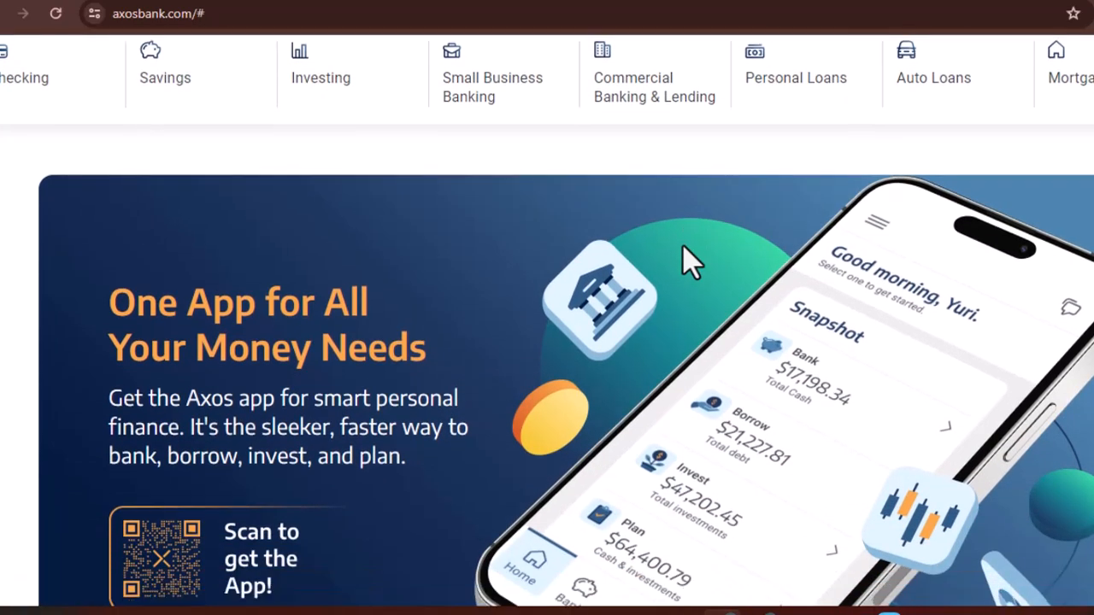
{"action": "scroll", "scroll_direction": "down", "scroll_amount": 3}
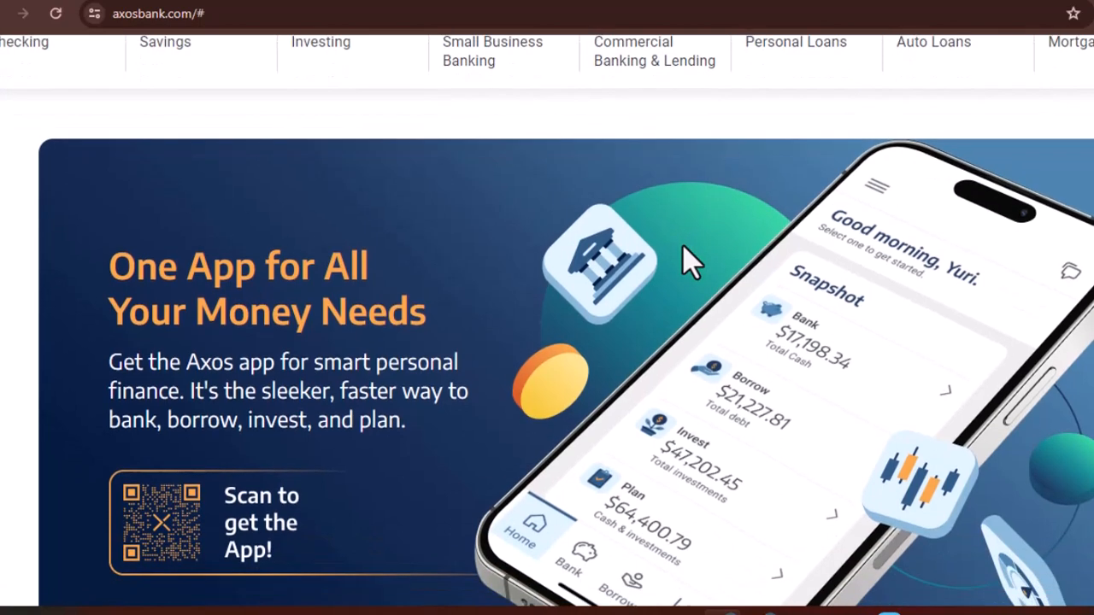
{"action": "scroll", "scroll_direction": "down", "scroll_amount": 3}
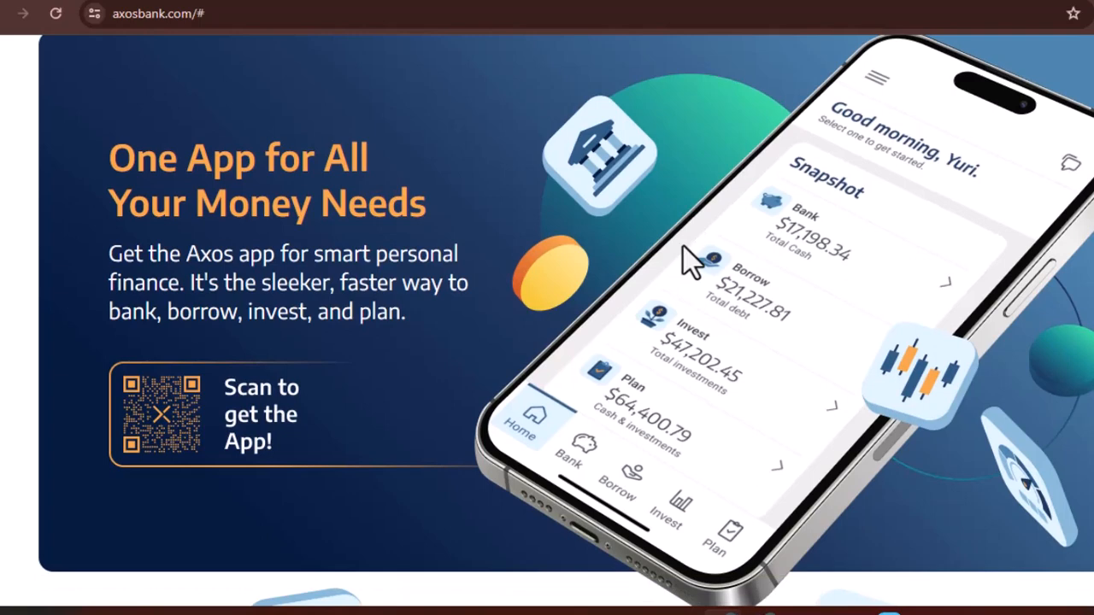
{"action": "scroll", "scroll_direction": "down", "scroll_amount": 3}
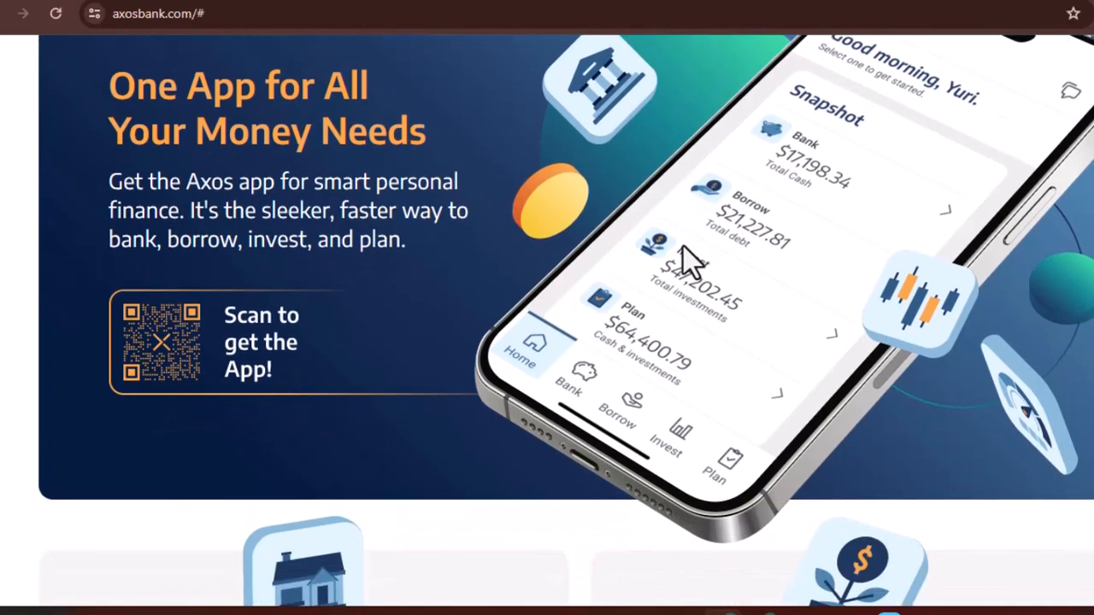
{"action": "scroll", "scroll_direction": "down", "scroll_amount": 3}
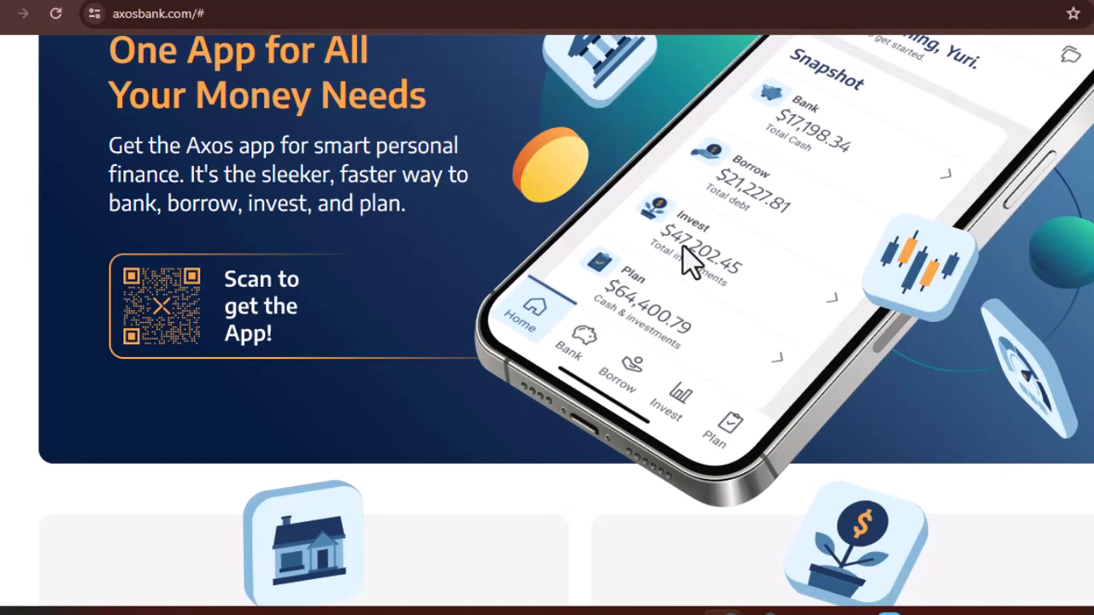
{"action": "scroll", "scroll_direction": "down", "scroll_amount": 3}
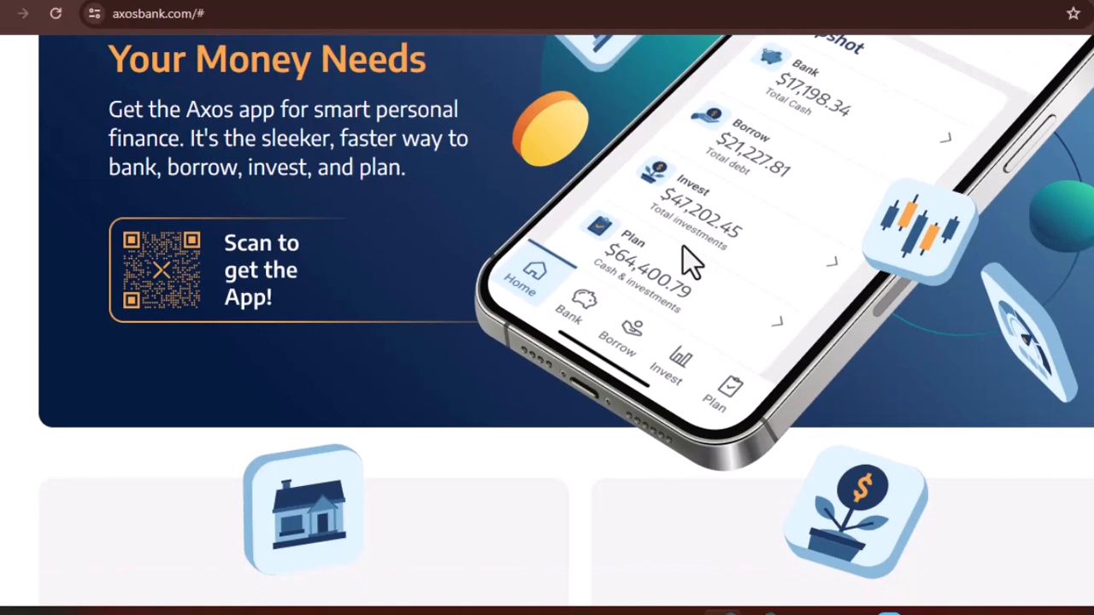
{"action": "scroll", "scroll_direction": "down", "scroll_amount": 3}
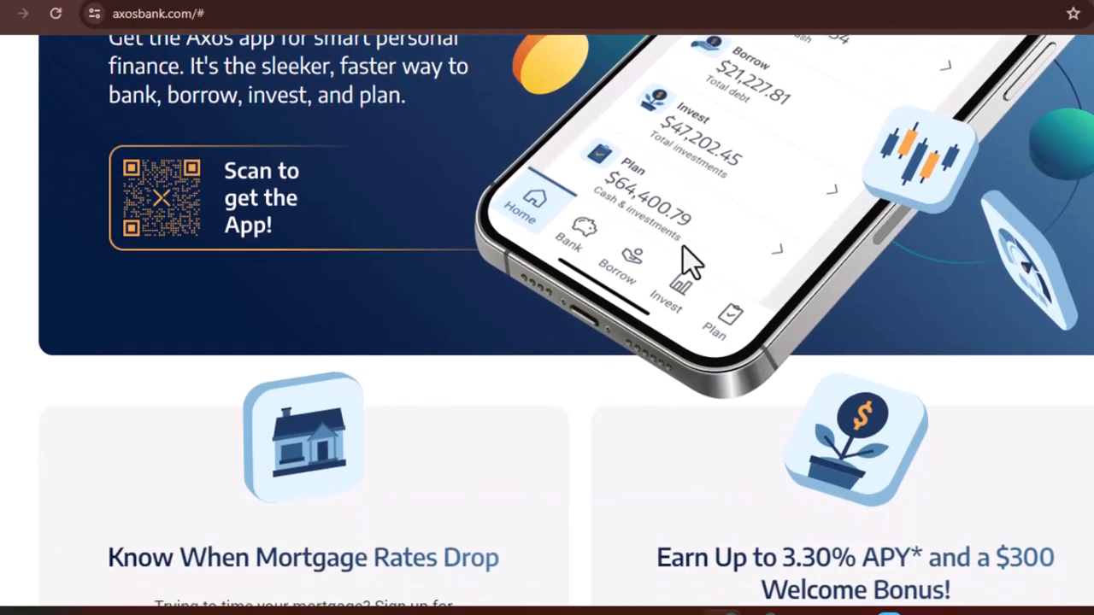
{"action": "scroll", "scroll_direction": "down", "scroll_amount": 3}
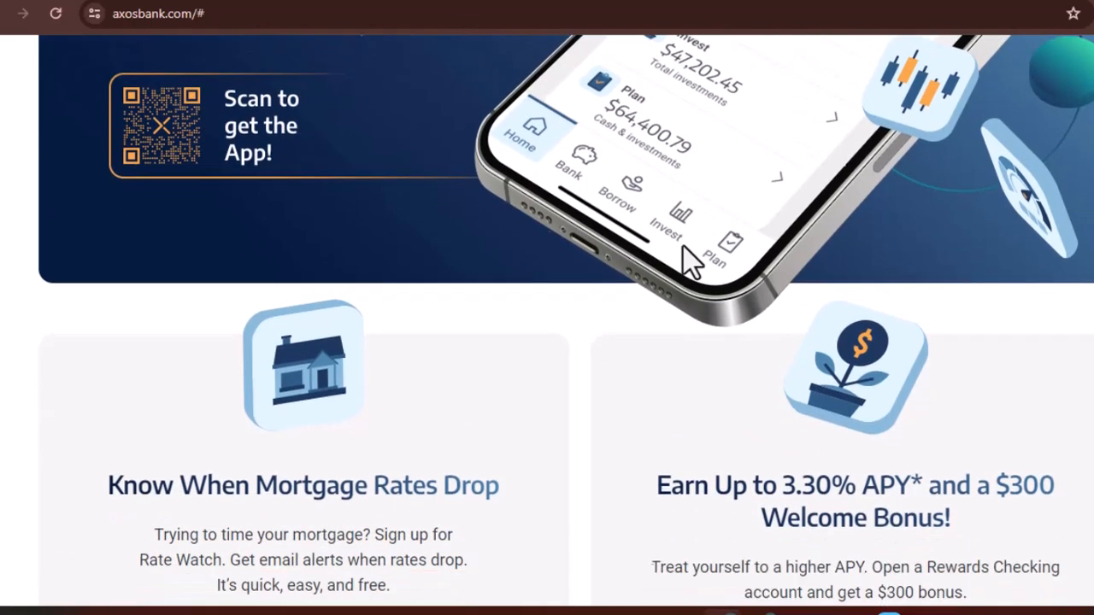
{"action": "scroll", "scroll_direction": "down", "scroll_amount": 3}
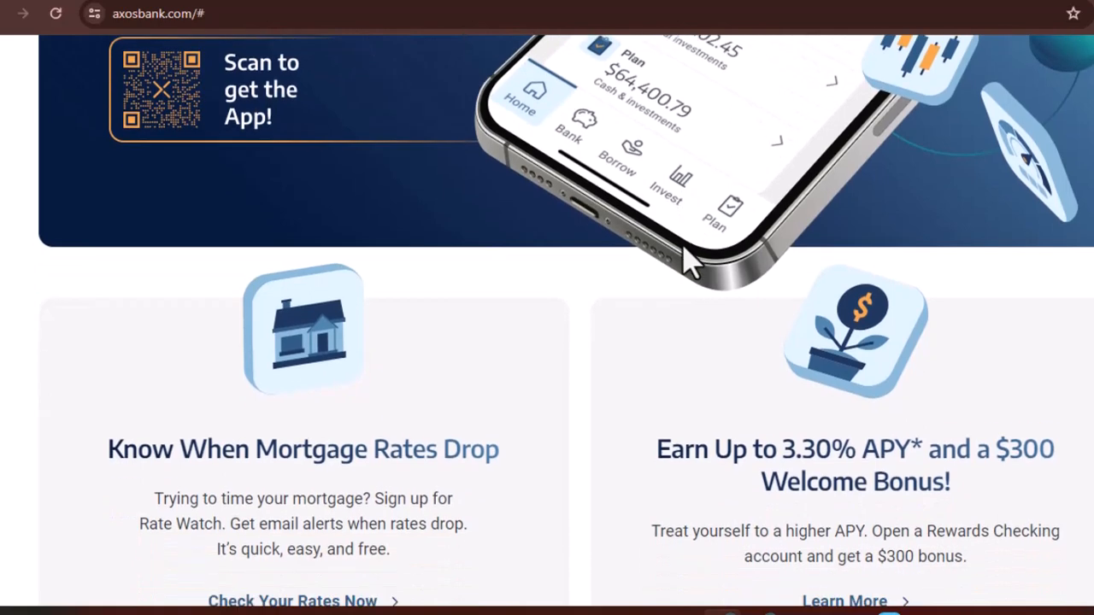
{"action": "scroll", "scroll_direction": "down", "scroll_amount": 3}
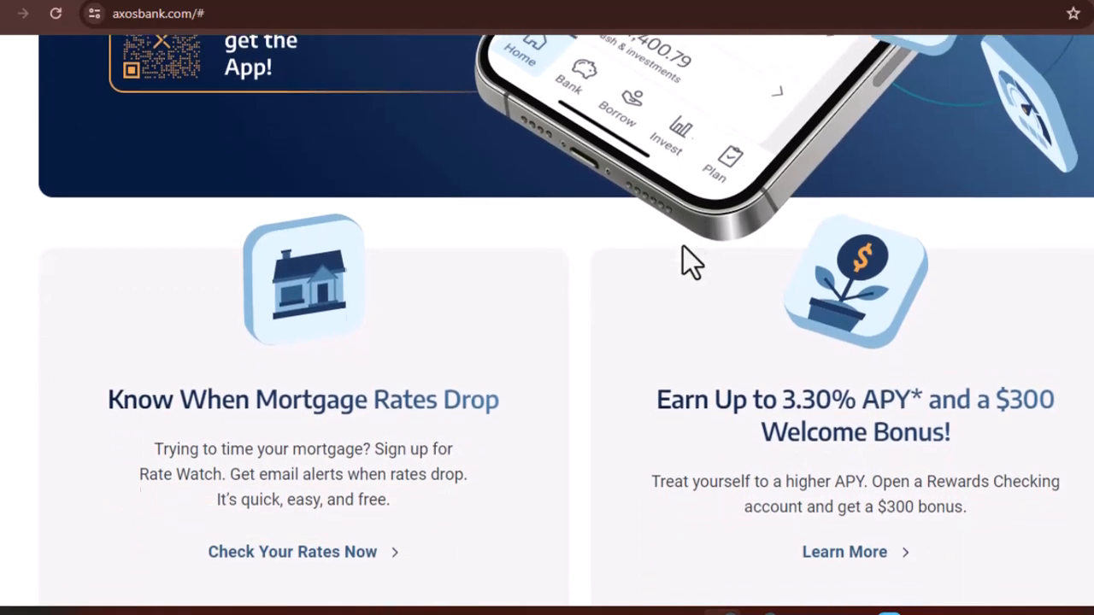
{"action": "scroll", "scroll_direction": "down", "scroll_amount": 3}
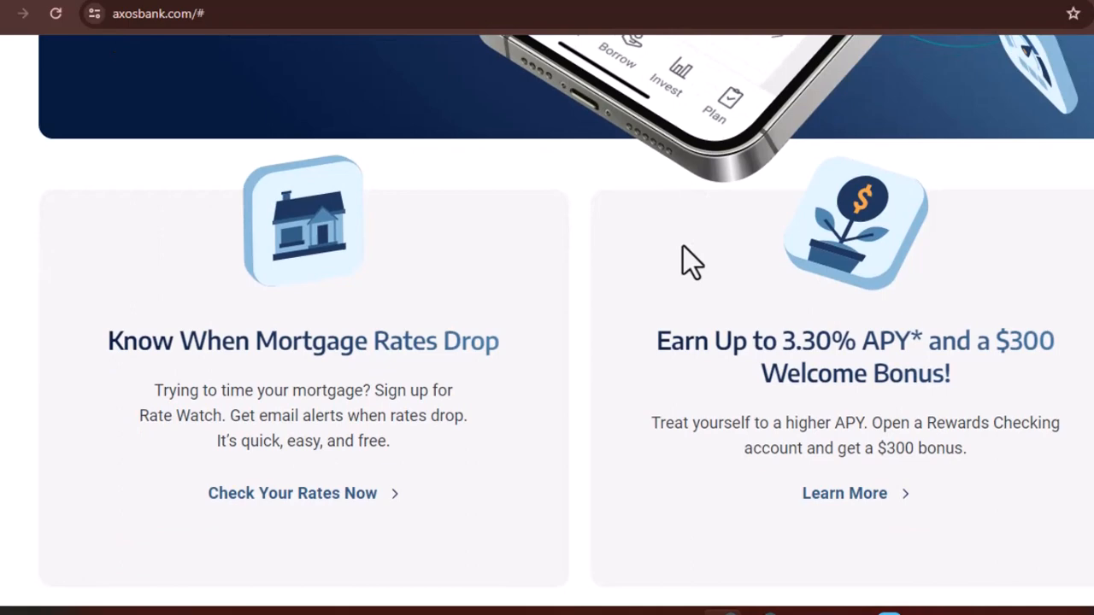
{"action": "scroll", "scroll_direction": "down", "scroll_amount": 3}
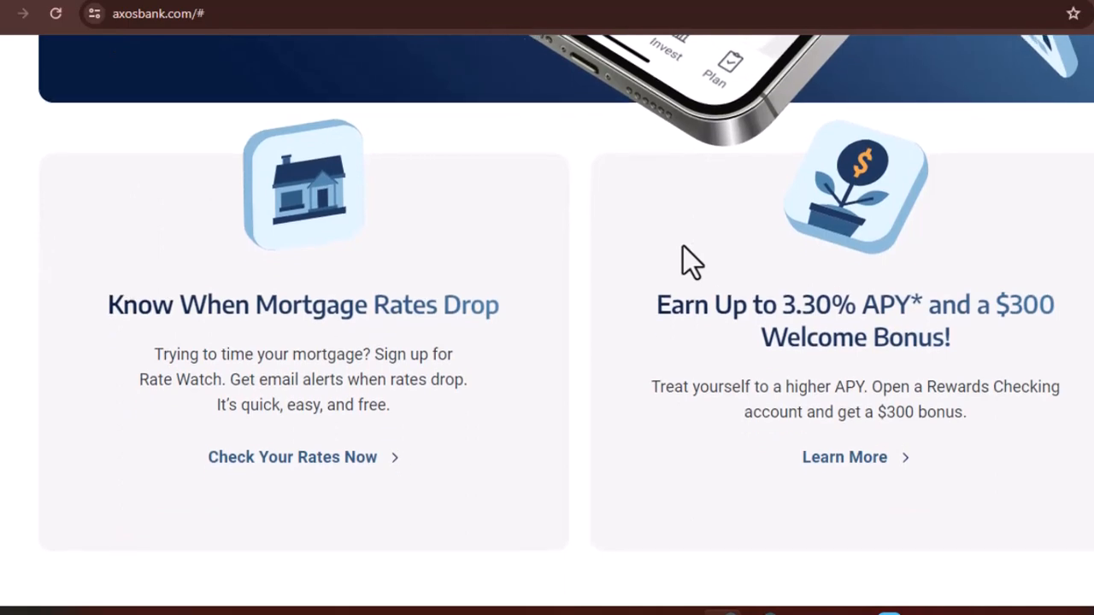
{"action": "scroll", "scroll_direction": "down", "scroll_amount": 3}
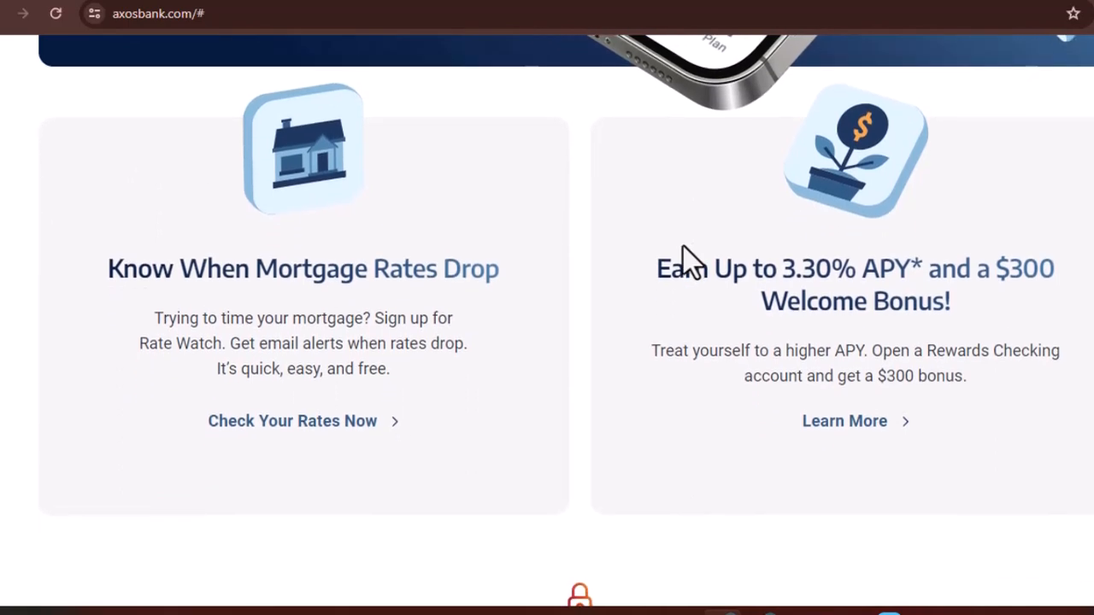
{"action": "scroll", "scroll_direction": "down", "scroll_amount": 3}
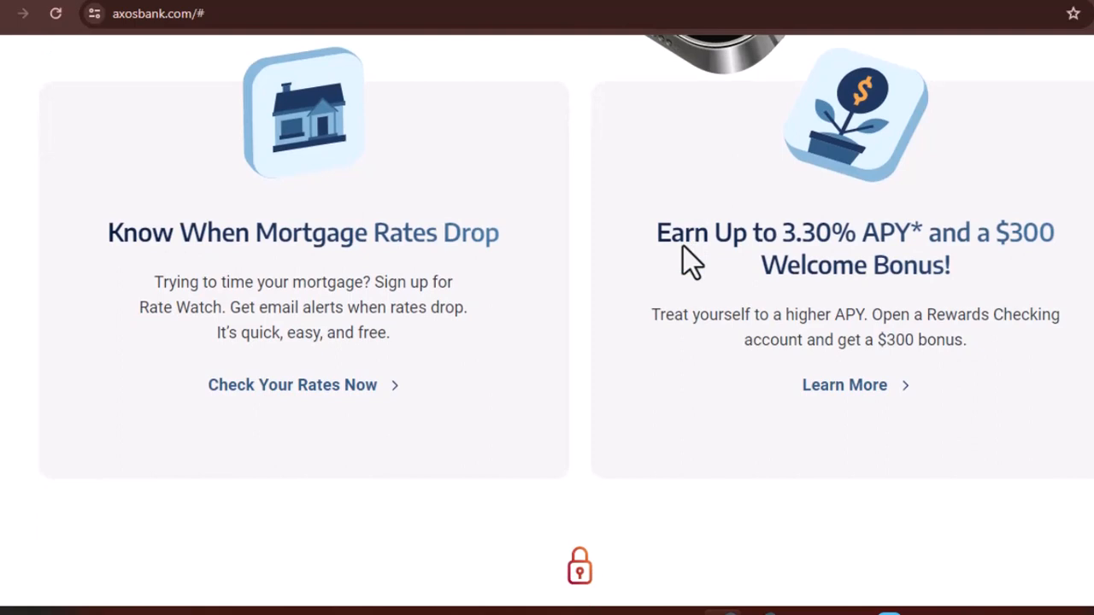
{"action": "scroll", "scroll_direction": "down", "scroll_amount": 3}
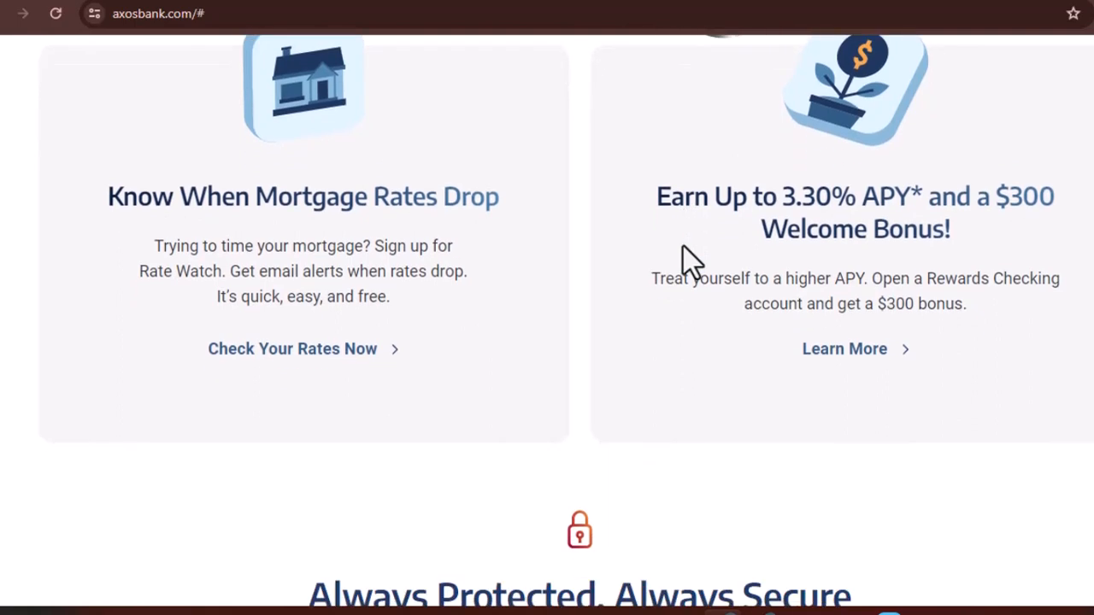
{"action": "scroll", "scroll_direction": "down", "scroll_amount": 3}
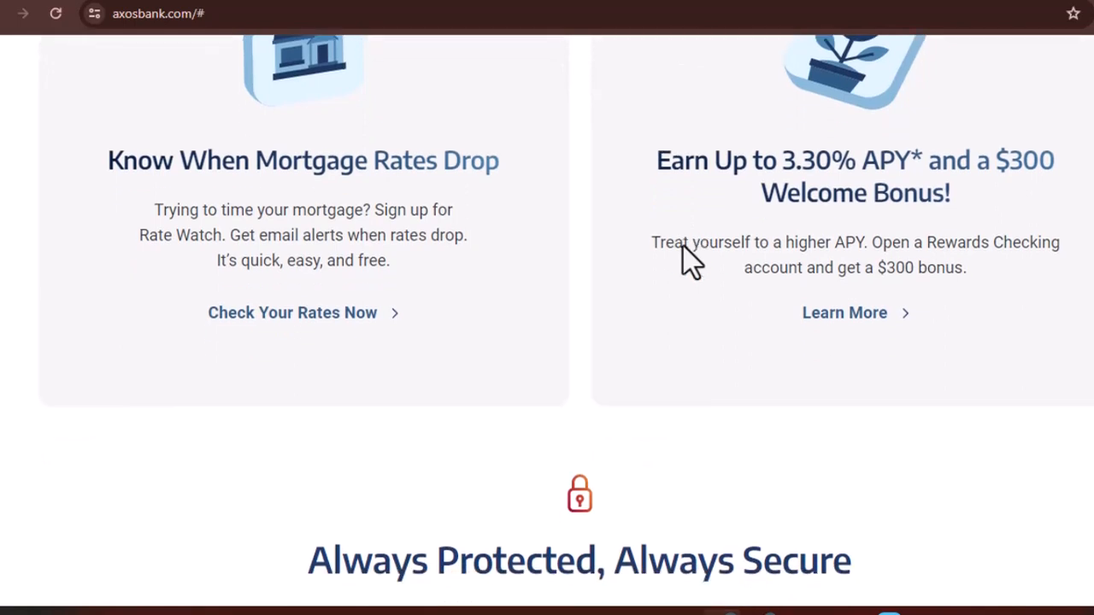
{"action": "scroll", "scroll_direction": "down", "scroll_amount": 3}
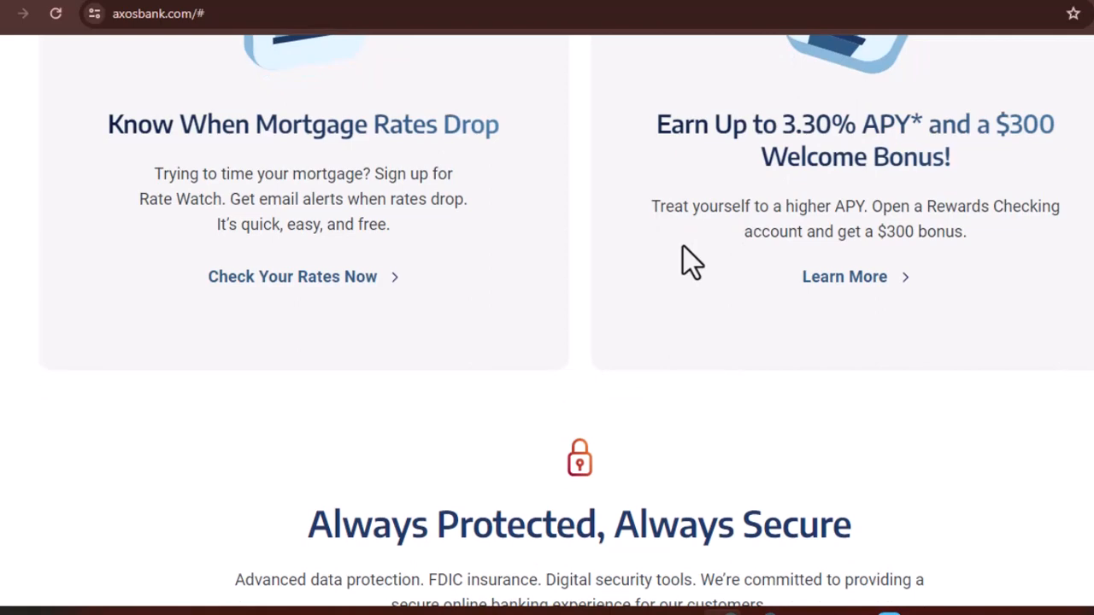
{"action": "scroll", "scroll_direction": "down", "scroll_amount": 3}
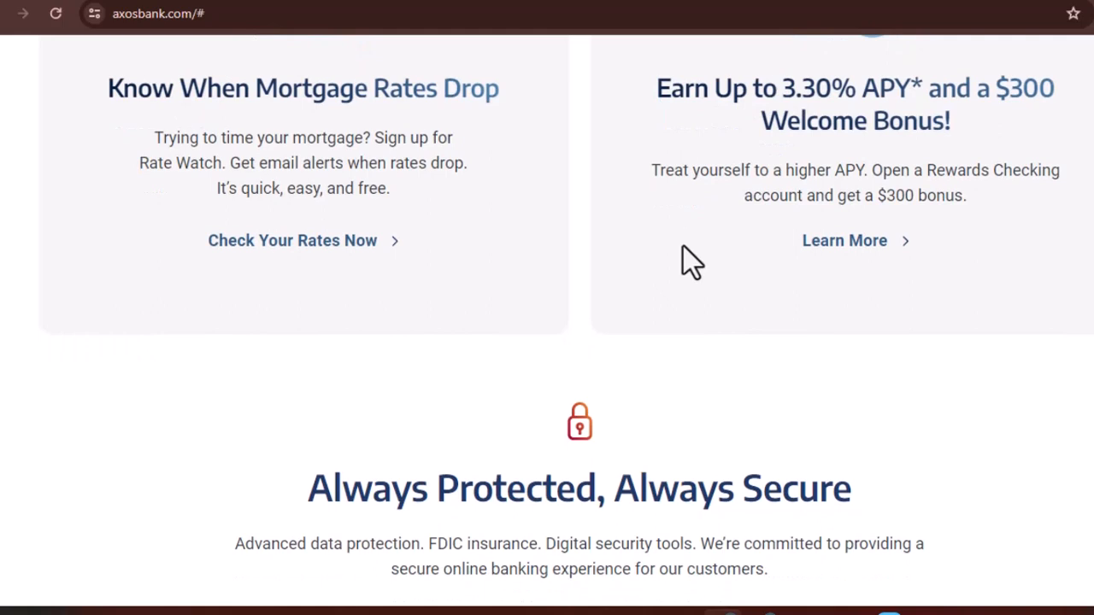
{"action": "scroll", "scroll_direction": "down", "scroll_amount": 3}
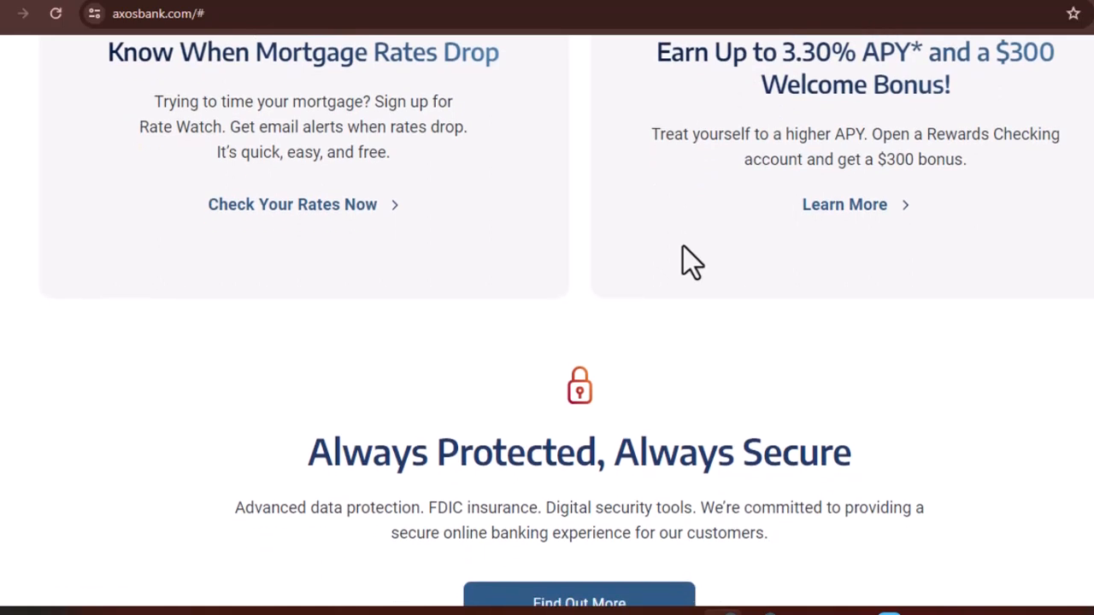
{"action": "scroll", "scroll_direction": "down", "scroll_amount": 3}
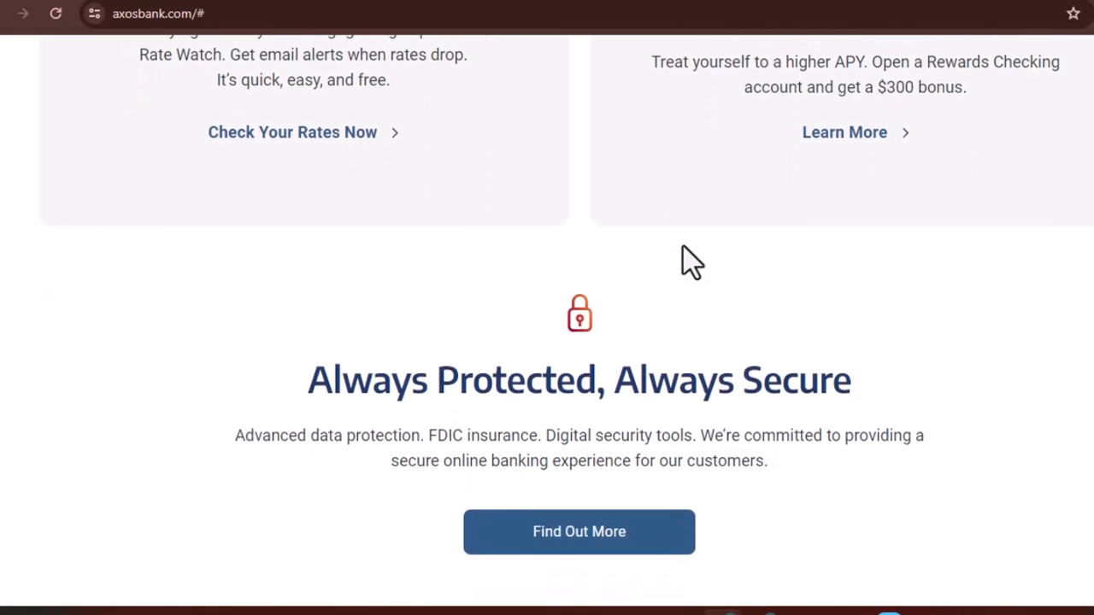
{"action": "scroll", "scroll_direction": "down", "scroll_amount": 3}
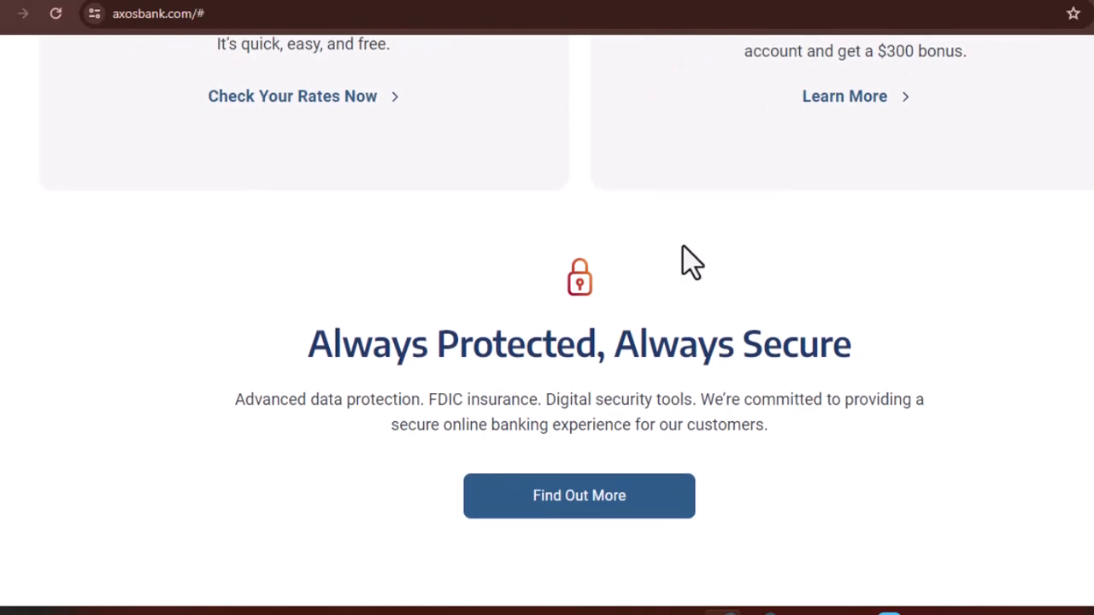
{"action": "scroll", "scroll_direction": "down", "scroll_amount": 3}
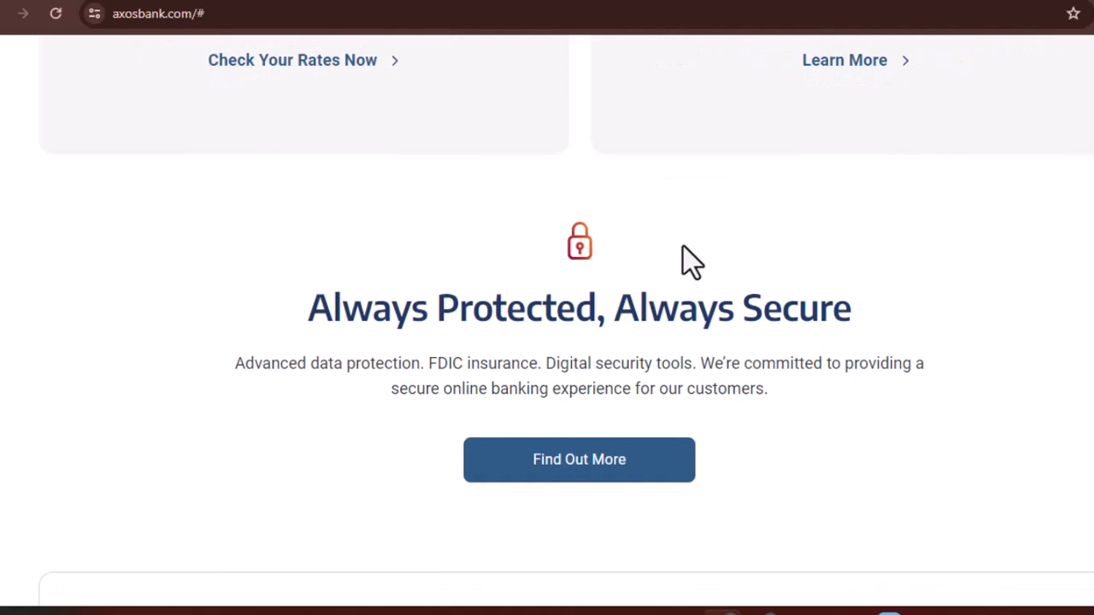
{"action": "scroll", "scroll_direction": "down", "scroll_amount": 3}
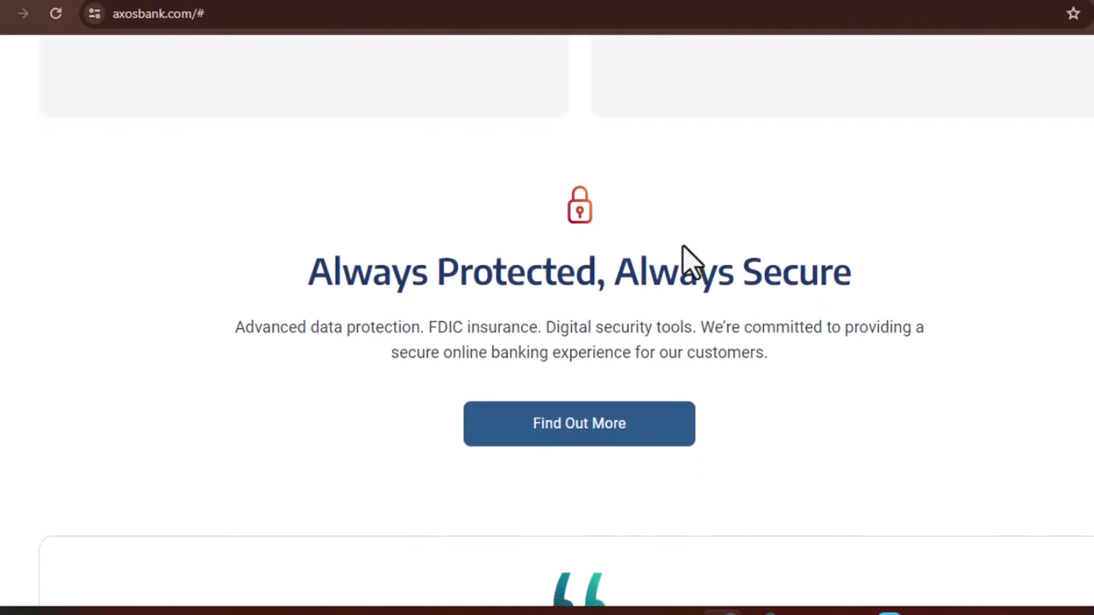
{"action": "scroll", "scroll_direction": "down", "scroll_amount": 3}
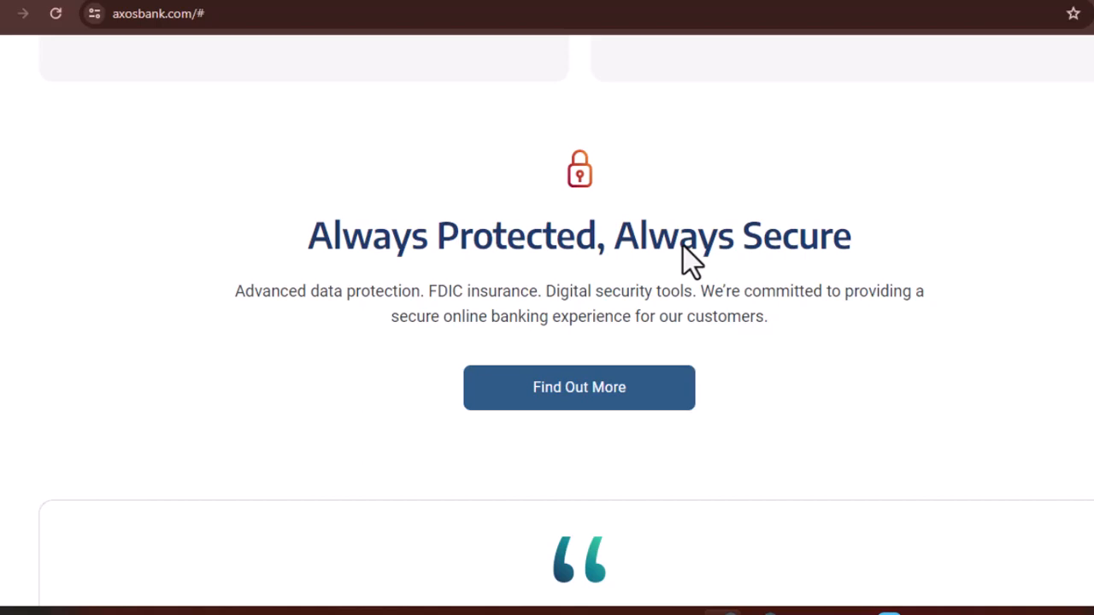
{"action": "scroll", "scroll_direction": "down", "scroll_amount": 3}
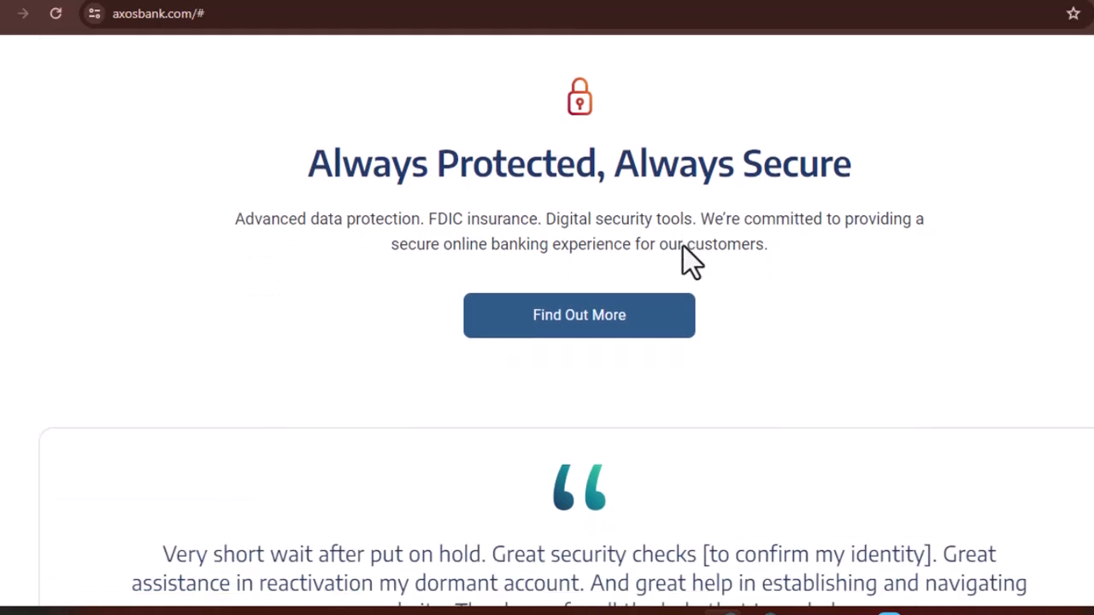
{"action": "scroll", "scroll_direction": "down", "scroll_amount": 3}
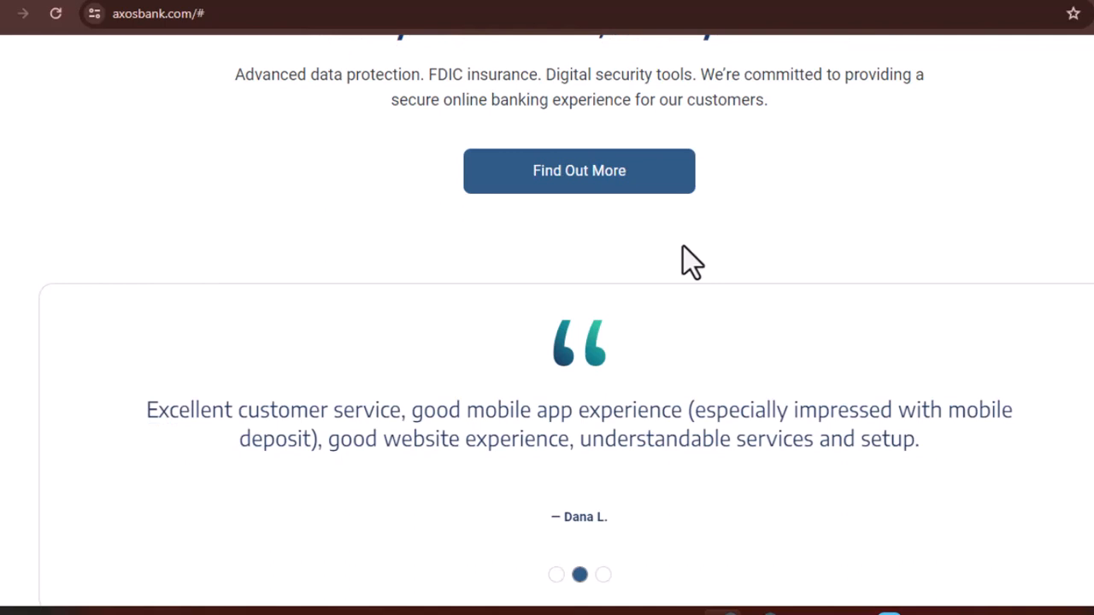
{"action": "scroll", "scroll_direction": "down", "scroll_amount": 3}
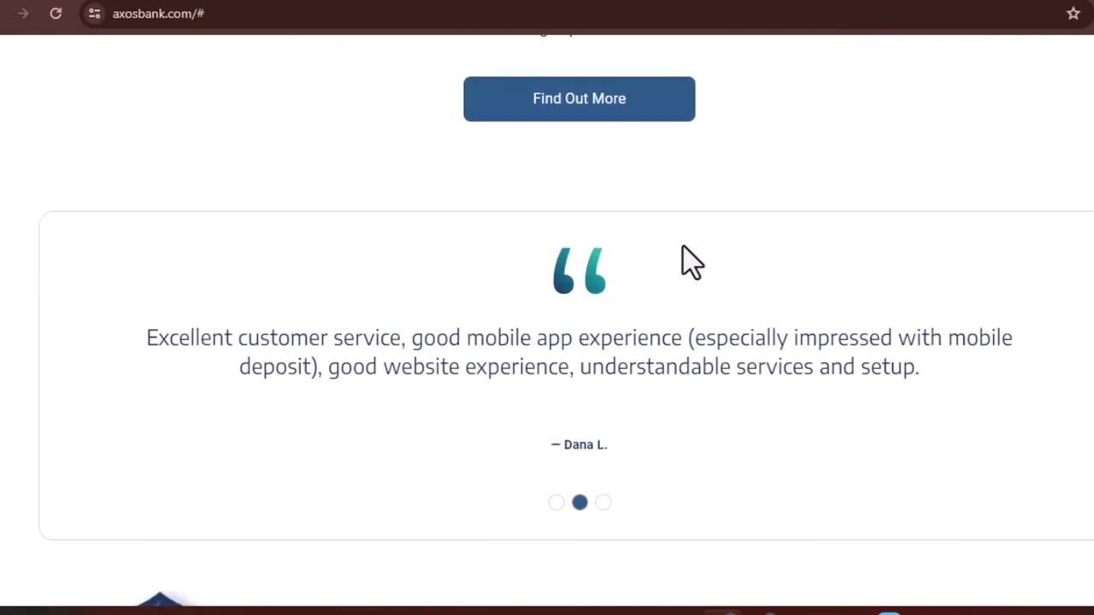
{"action": "scroll", "scroll_direction": "down", "scroll_amount": 3}
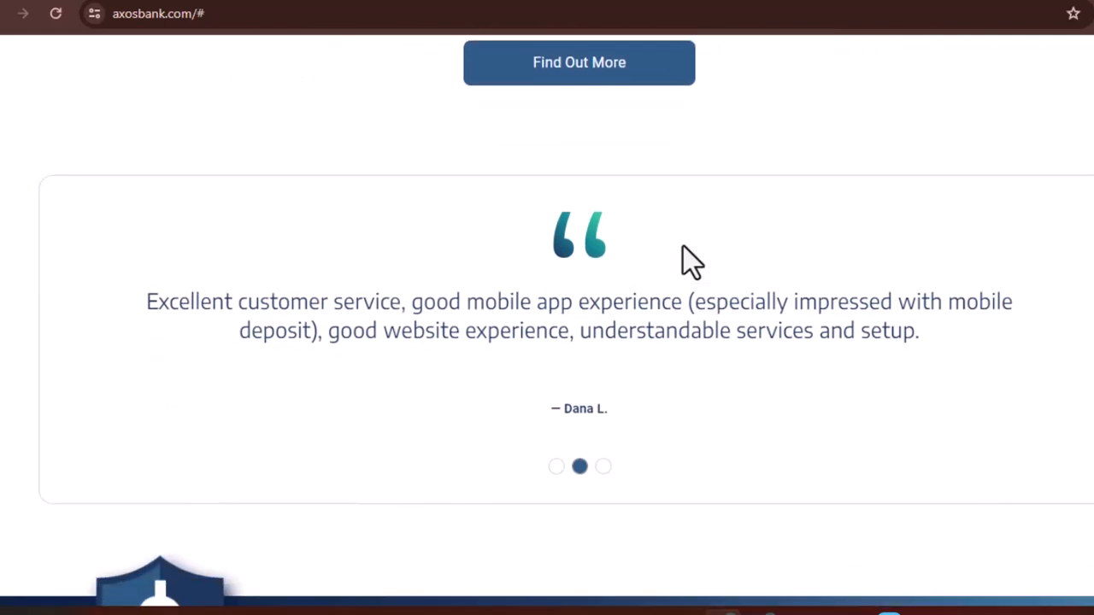
{"action": "scroll", "scroll_direction": "down", "scroll_amount": 3}
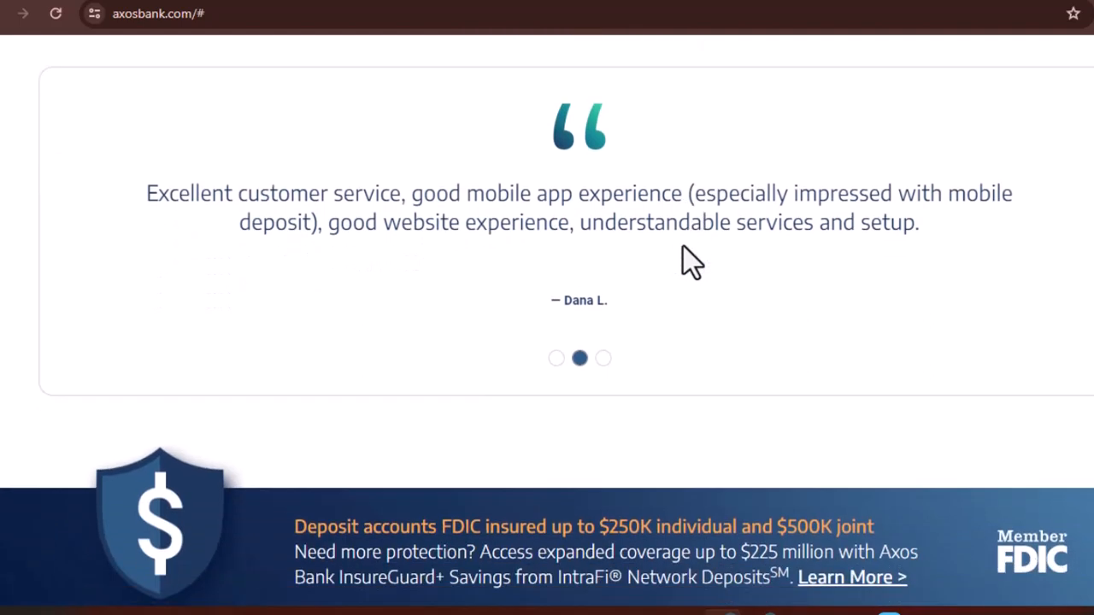
{"action": "scroll", "scroll_direction": "down", "scroll_amount": 3}
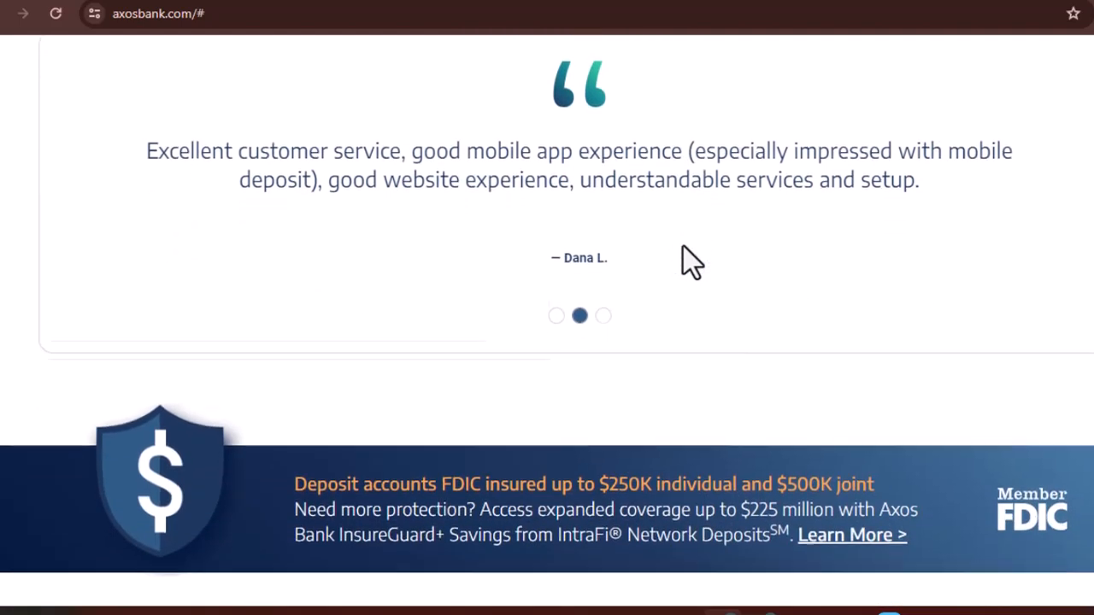
{"action": "scroll", "scroll_direction": "down", "scroll_amount": 3}
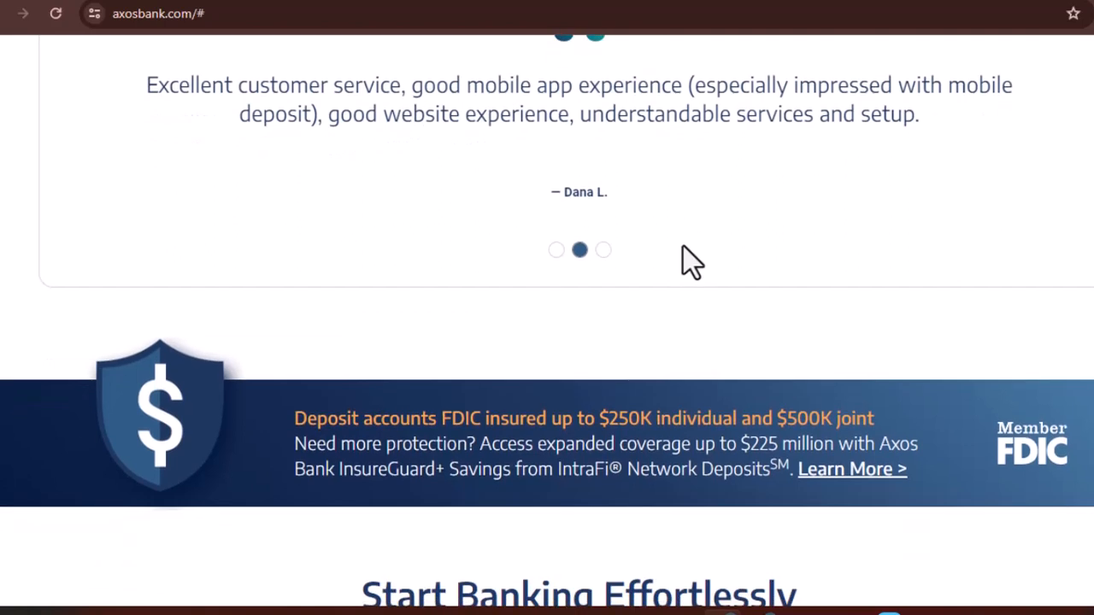
{"action": "scroll", "scroll_direction": "down", "scroll_amount": 3}
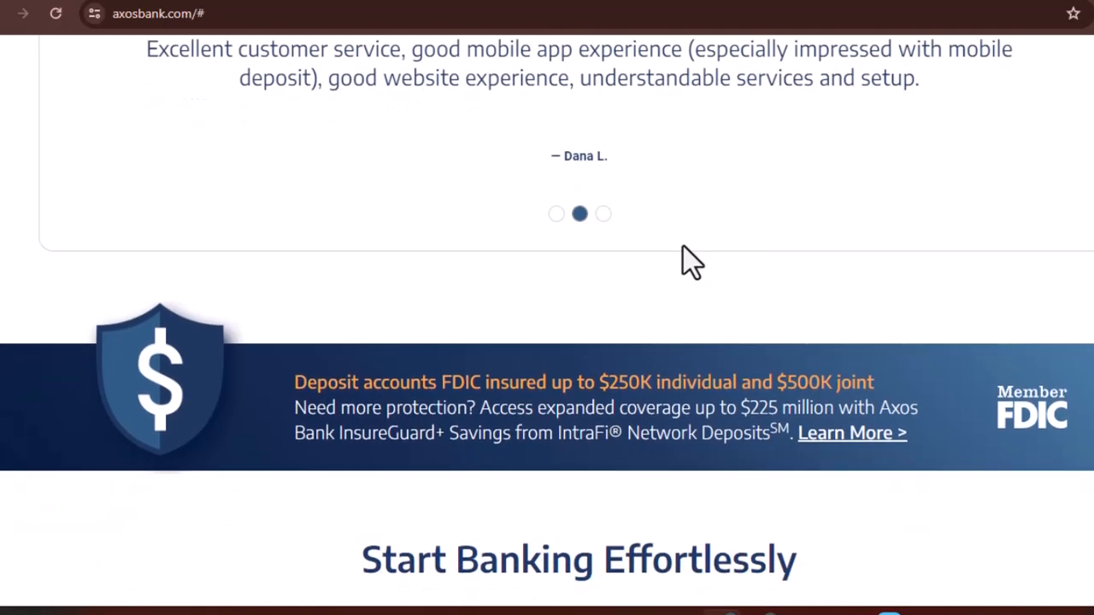
{"action": "scroll", "scroll_direction": "down", "scroll_amount": 3}
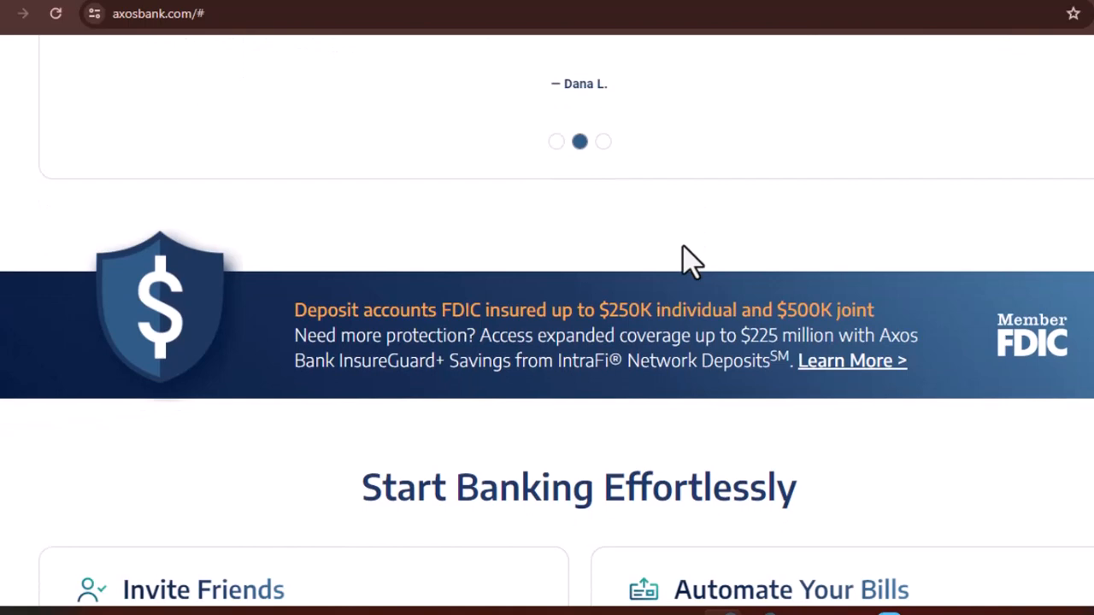
{"action": "scroll", "scroll_direction": "down", "scroll_amount": 3}
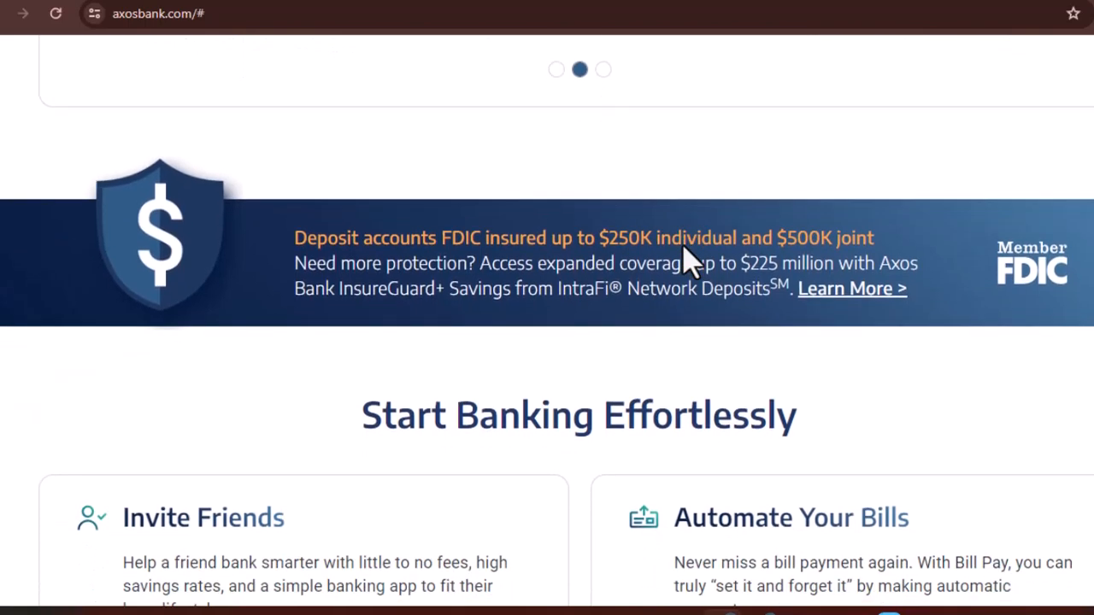
{"action": "scroll", "scroll_direction": "down", "scroll_amount": 3}
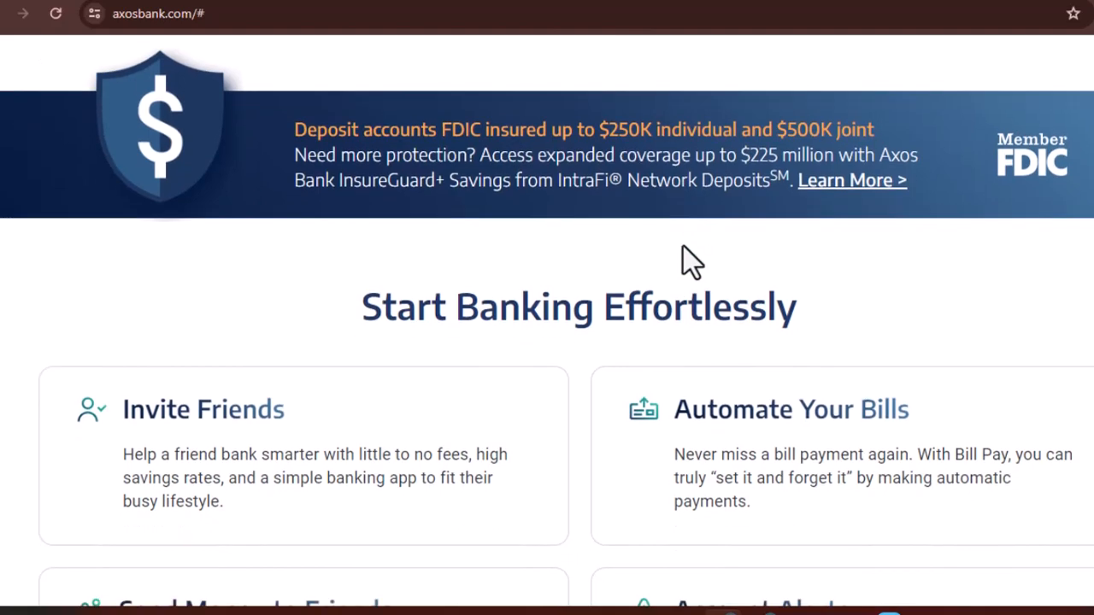
{"action": "scroll", "scroll_direction": "down", "scroll_amount": 3}
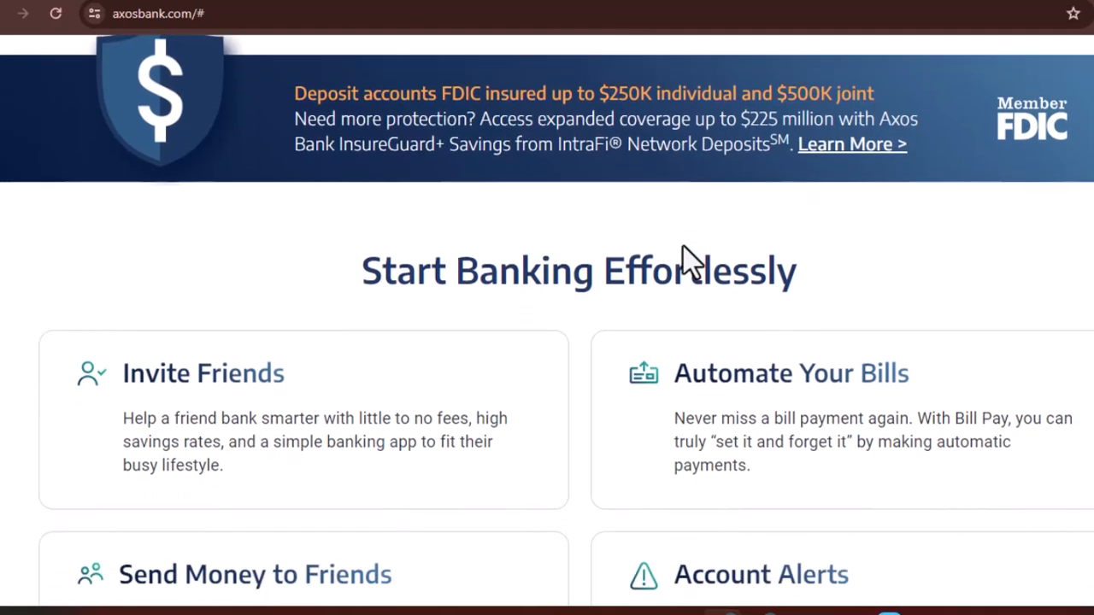
{"action": "scroll", "scroll_direction": "down", "scroll_amount": 3}
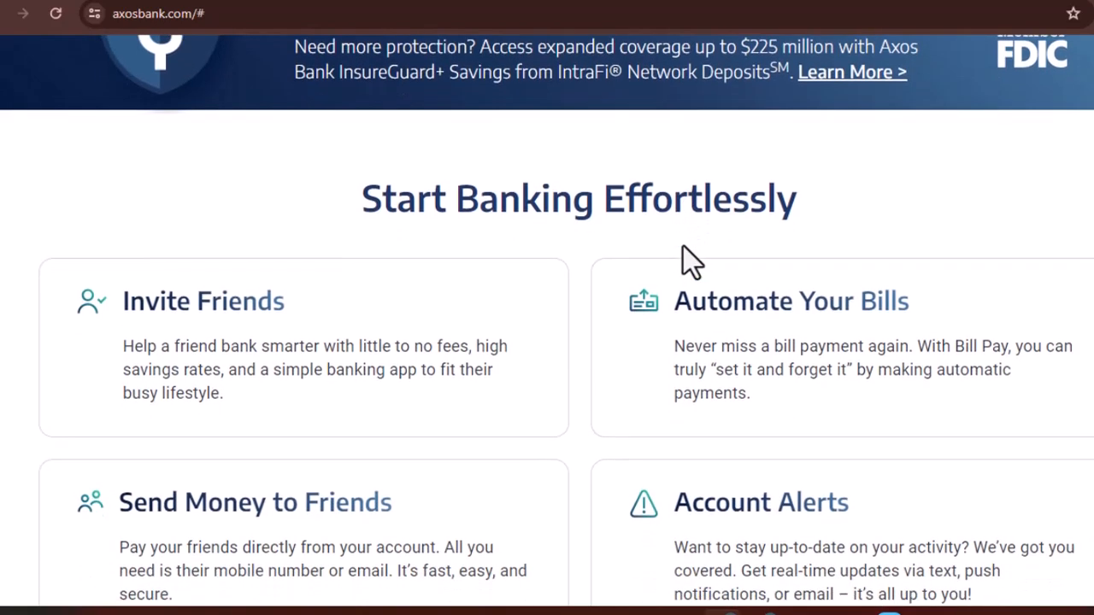
{"action": "scroll", "scroll_direction": "down", "scroll_amount": 3}
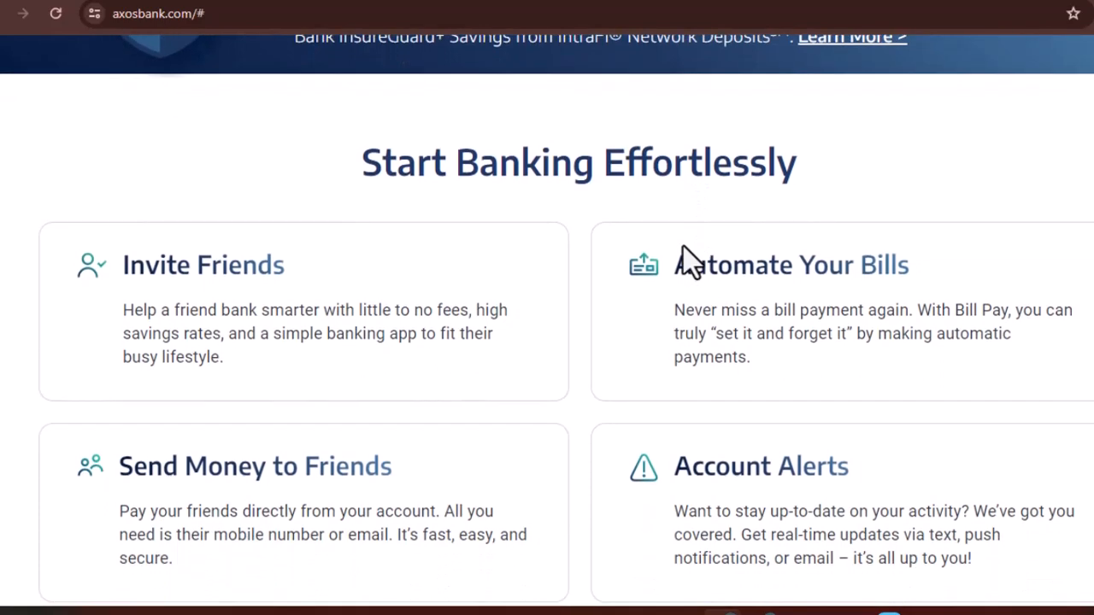
{"action": "scroll", "scroll_direction": "down", "scroll_amount": 3}
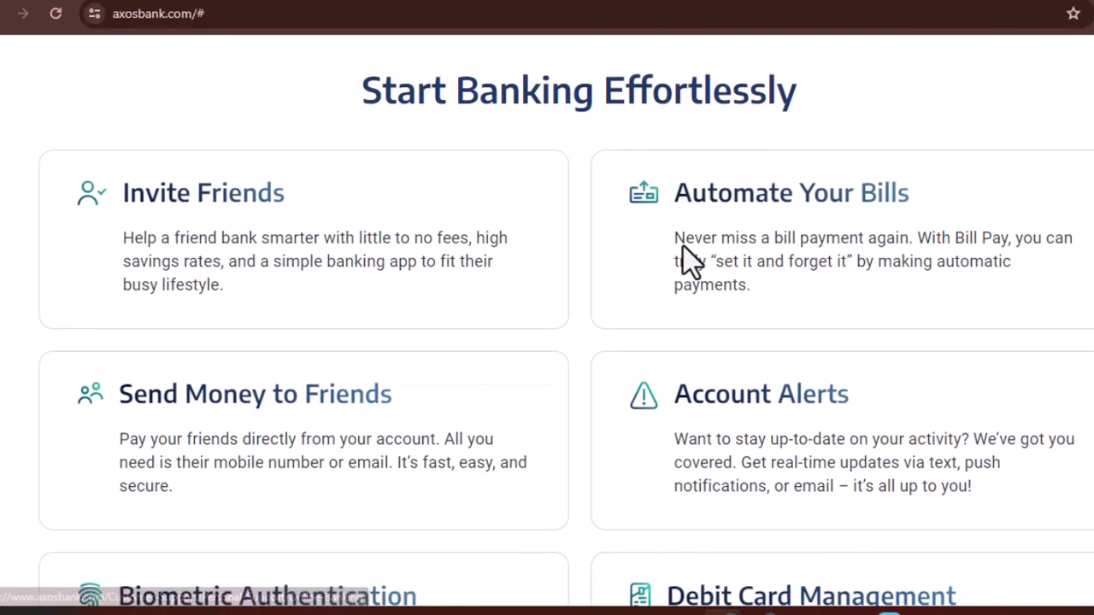
{"action": "scroll", "scroll_direction": "down", "scroll_amount": 3}
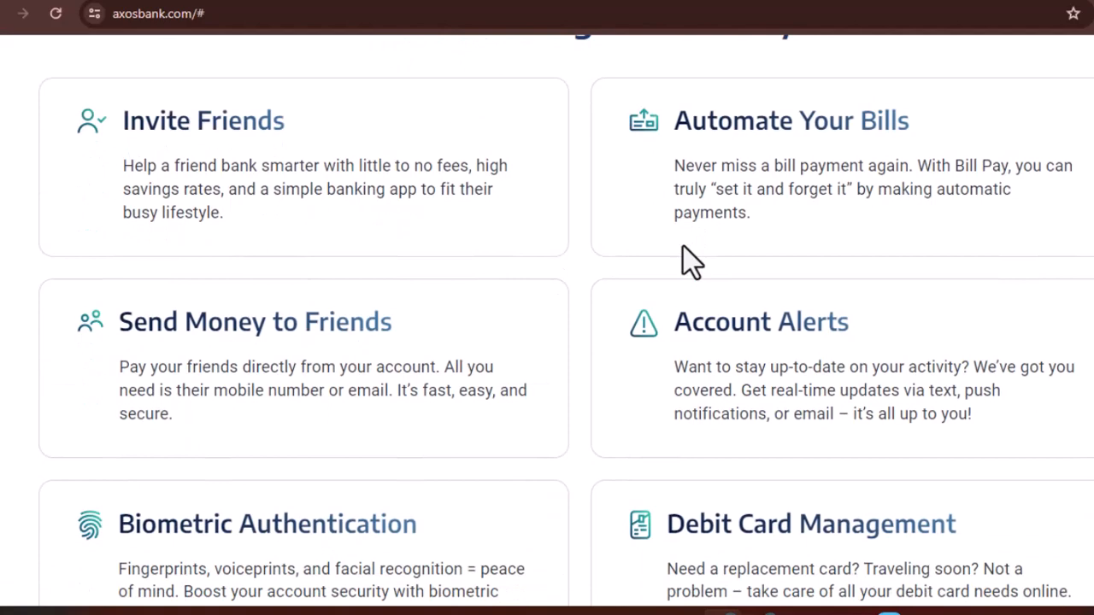
{"action": "scroll", "scroll_direction": "down", "scroll_amount": 3}
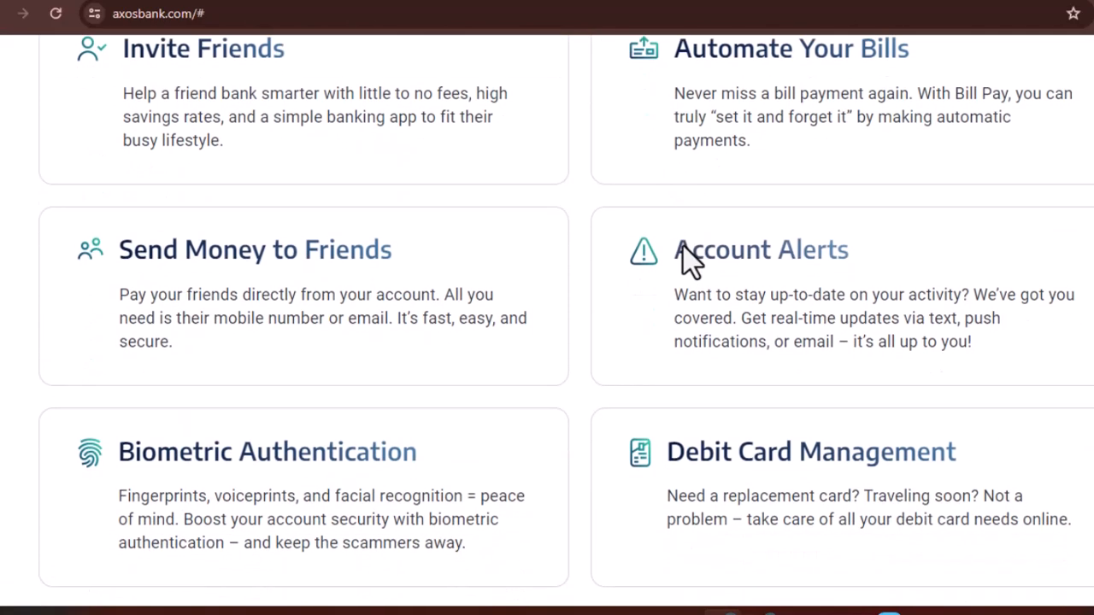
{"action": "scroll", "scroll_direction": "down", "scroll_amount": 3}
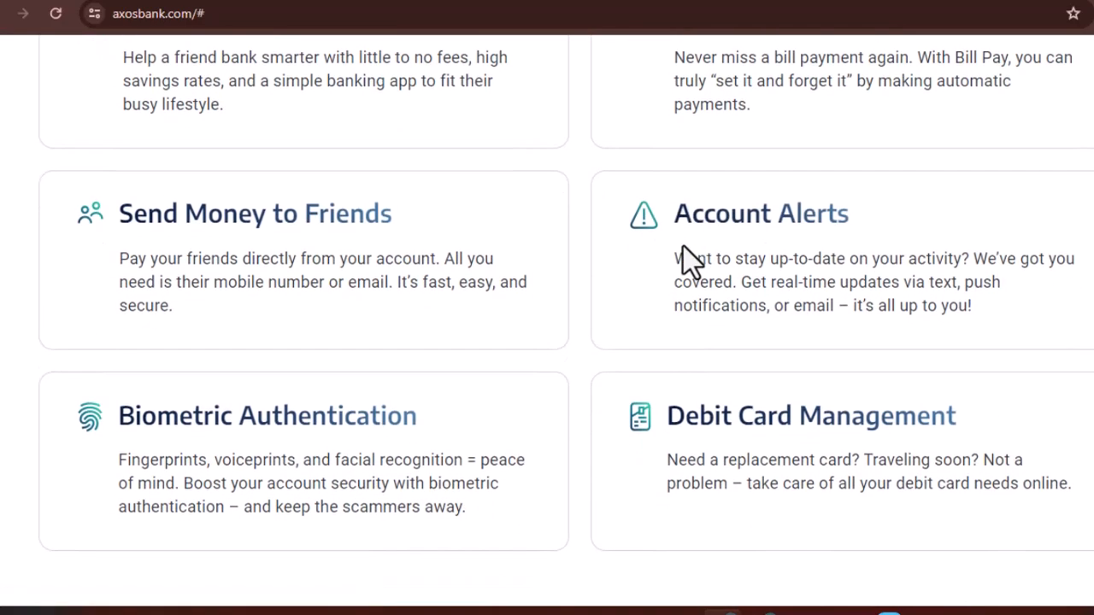
{"action": "scroll", "scroll_direction": "down", "scroll_amount": 3}
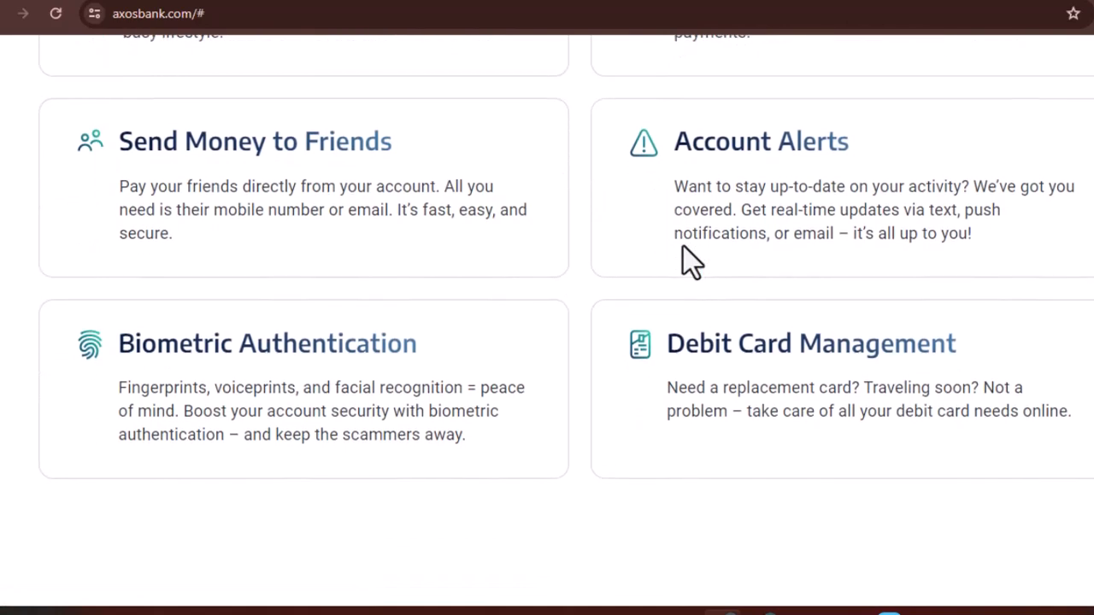
{"action": "scroll", "scroll_direction": "down", "scroll_amount": 3}
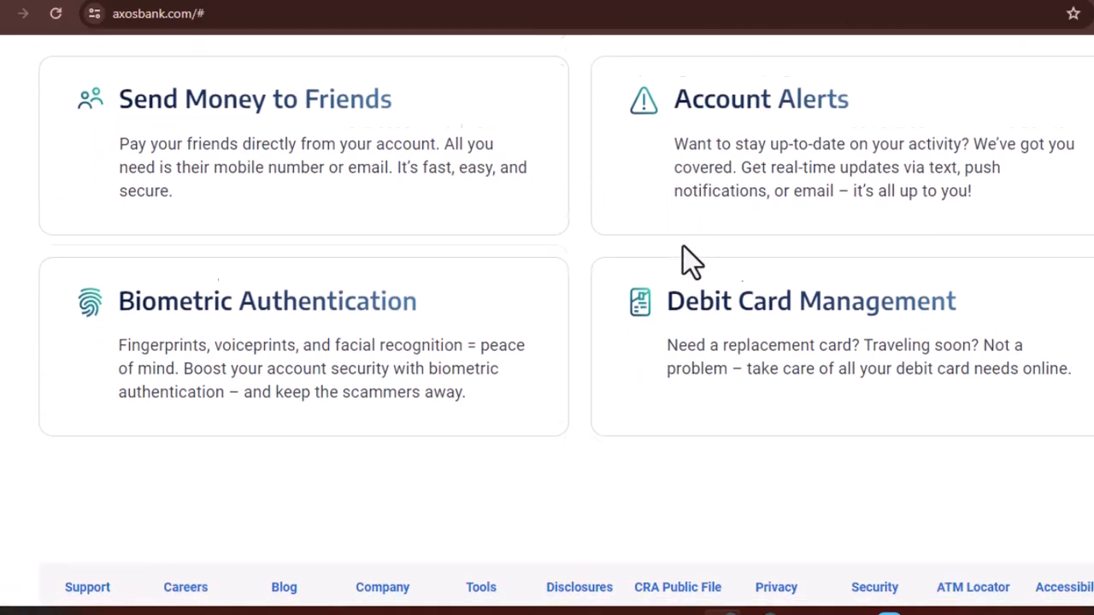
{"action": "scroll", "scroll_direction": "down", "scroll_amount": 3}
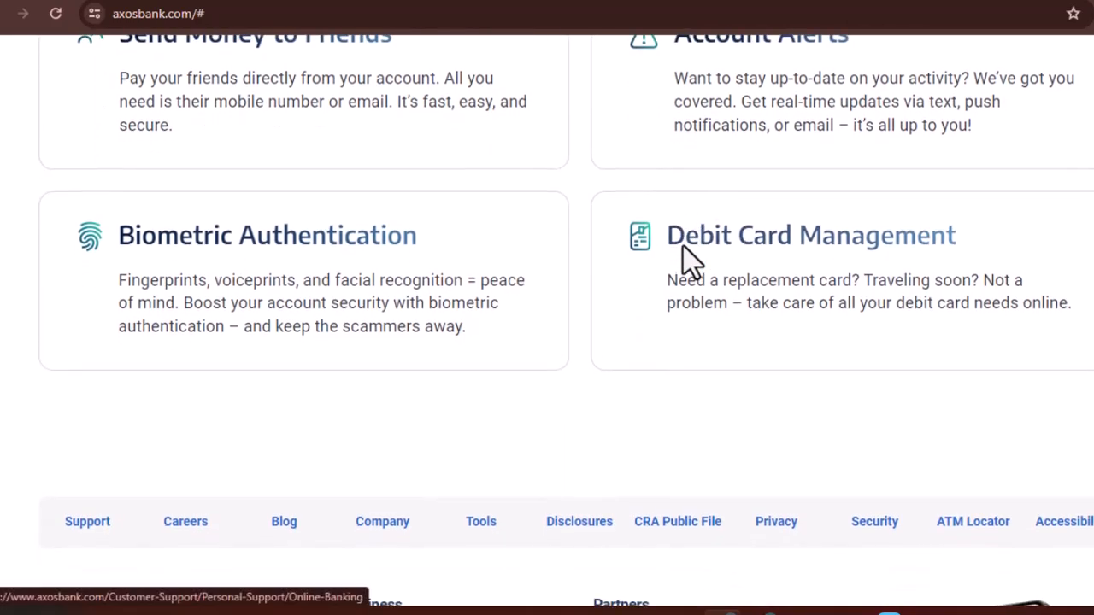
{"action": "scroll", "scroll_direction": "down", "scroll_amount": 3}
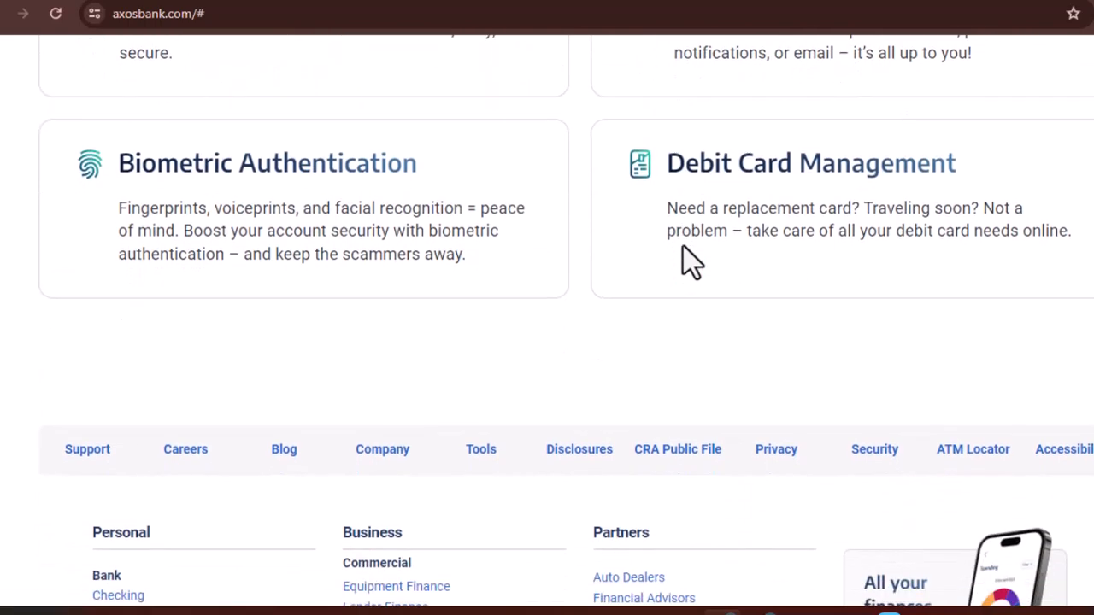
{"action": "scroll", "scroll_direction": "down", "scroll_amount": 3}
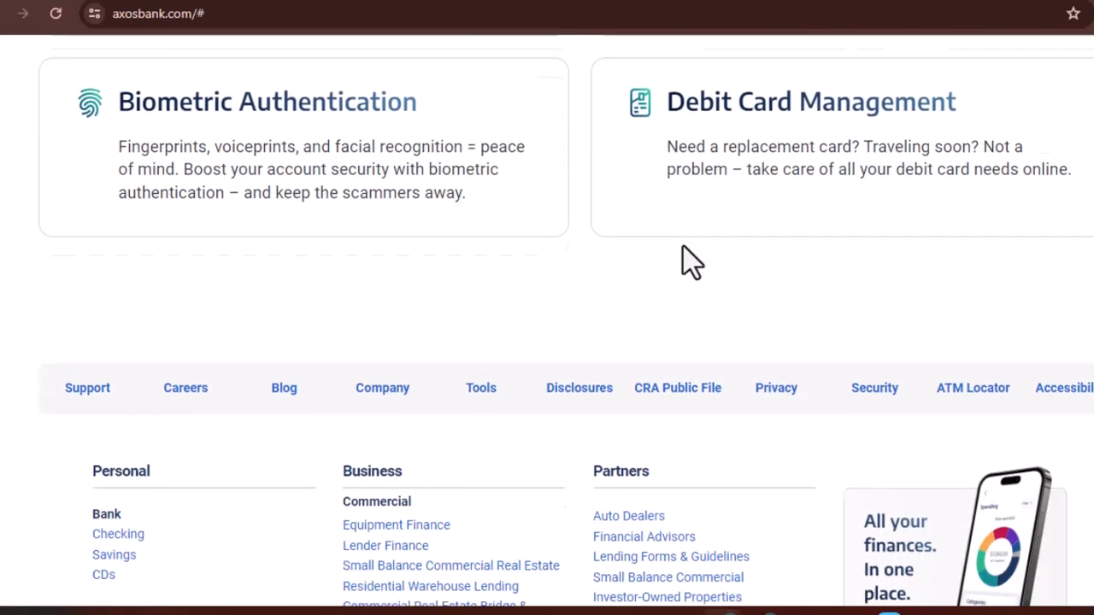
{"action": "scroll", "scroll_direction": "down", "scroll_amount": 3}
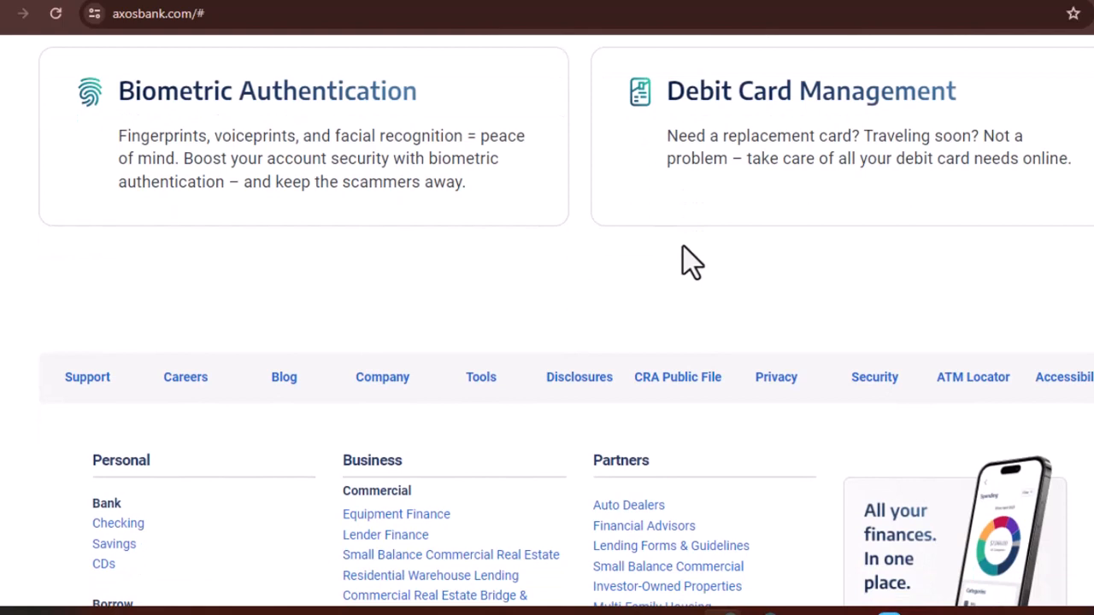
{"action": "scroll", "scroll_direction": "down", "scroll_amount": 3}
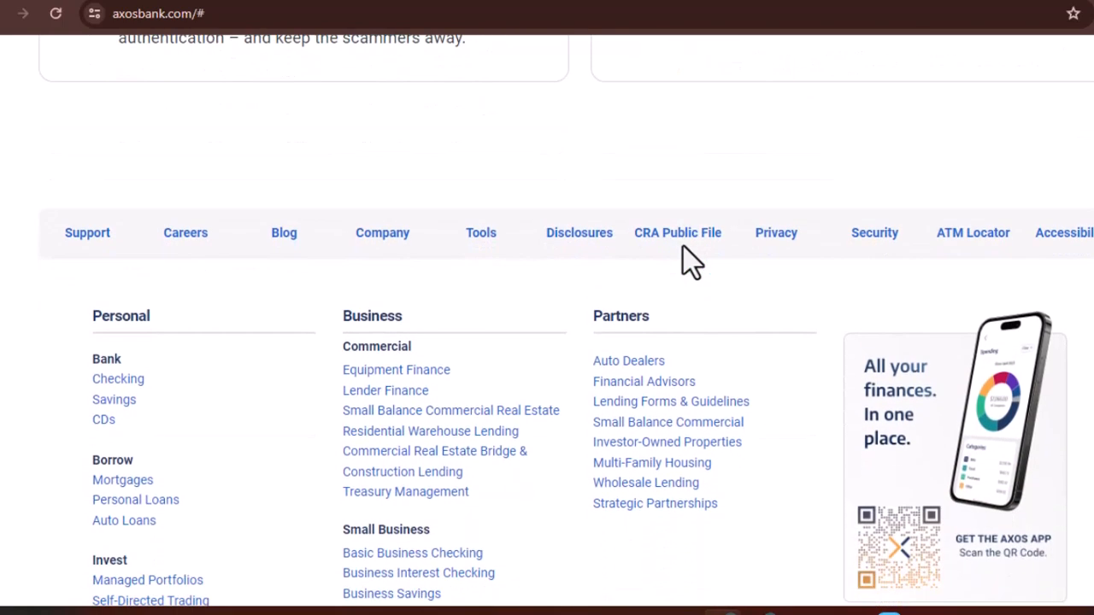
{"action": "scroll", "scroll_direction": "down", "scroll_amount": 3}
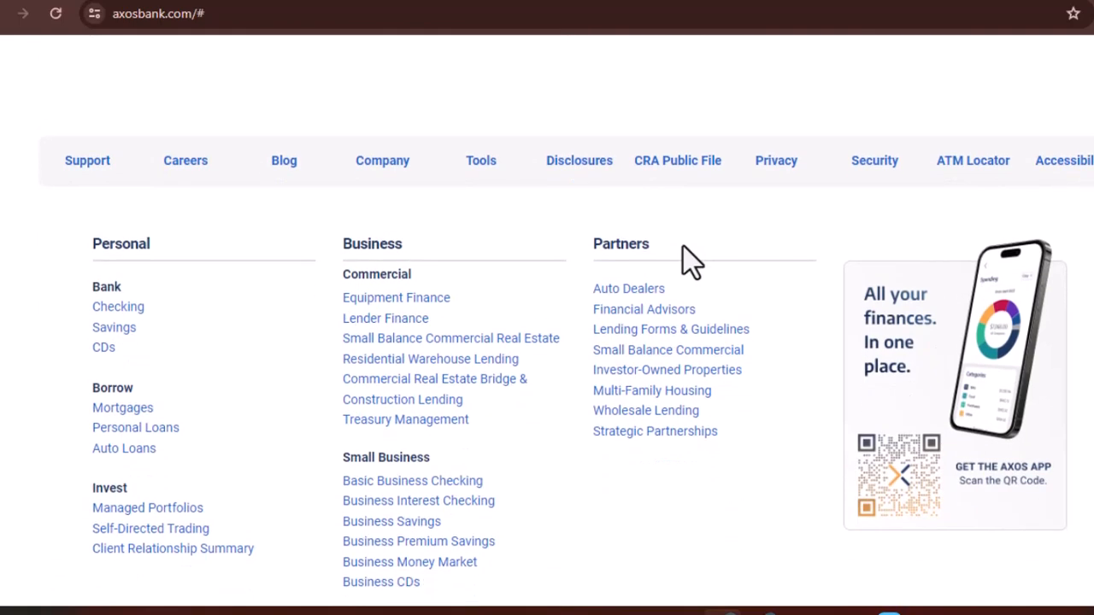
{"action": "scroll", "scroll_direction": "down", "scroll_amount": 3}
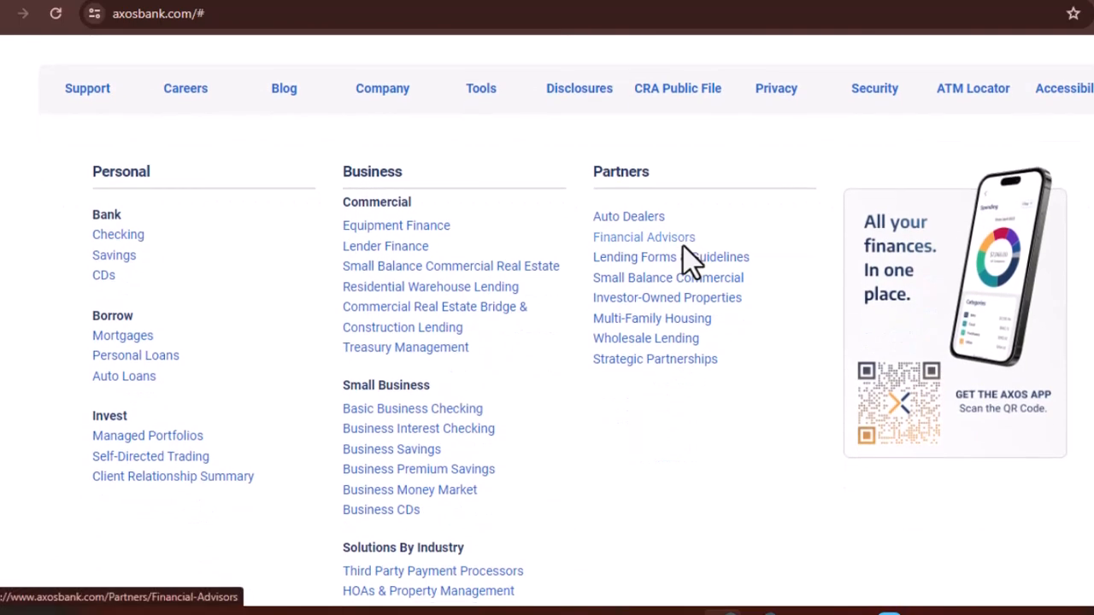
{"action": "scroll", "scroll_direction": "down", "scroll_amount": 3}
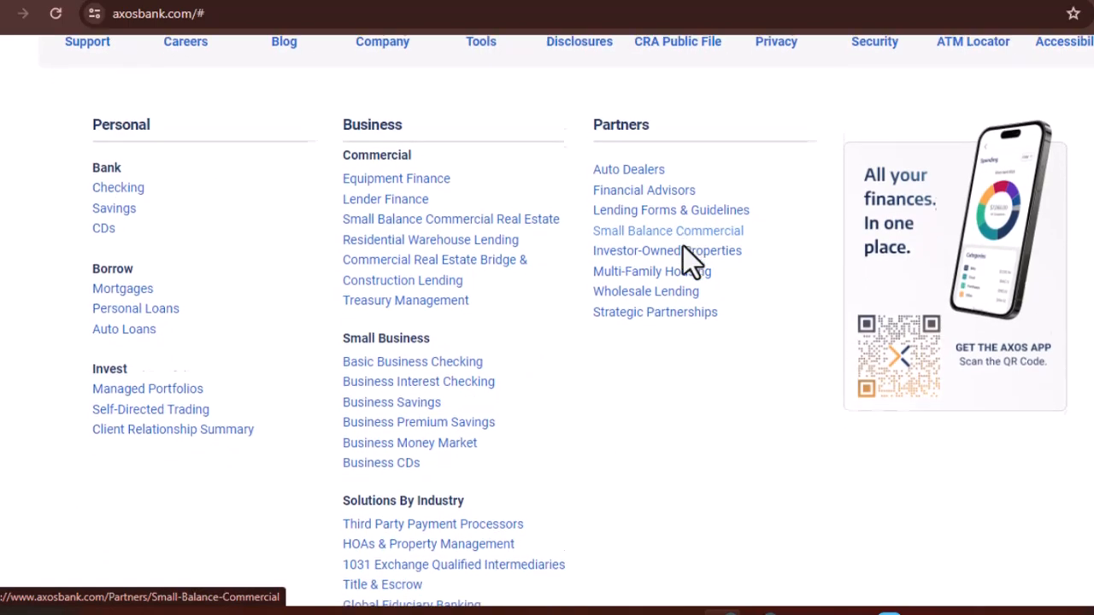
{"action": "scroll", "scroll_direction": "down", "scroll_amount": 3}
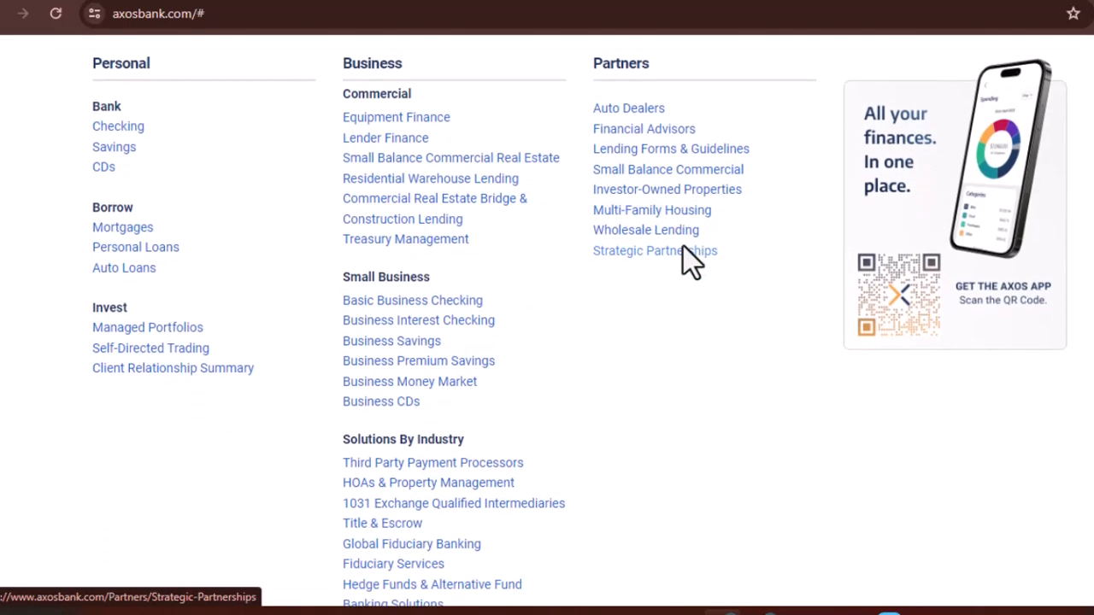
{"action": "scroll", "scroll_direction": "down", "scroll_amount": 3}
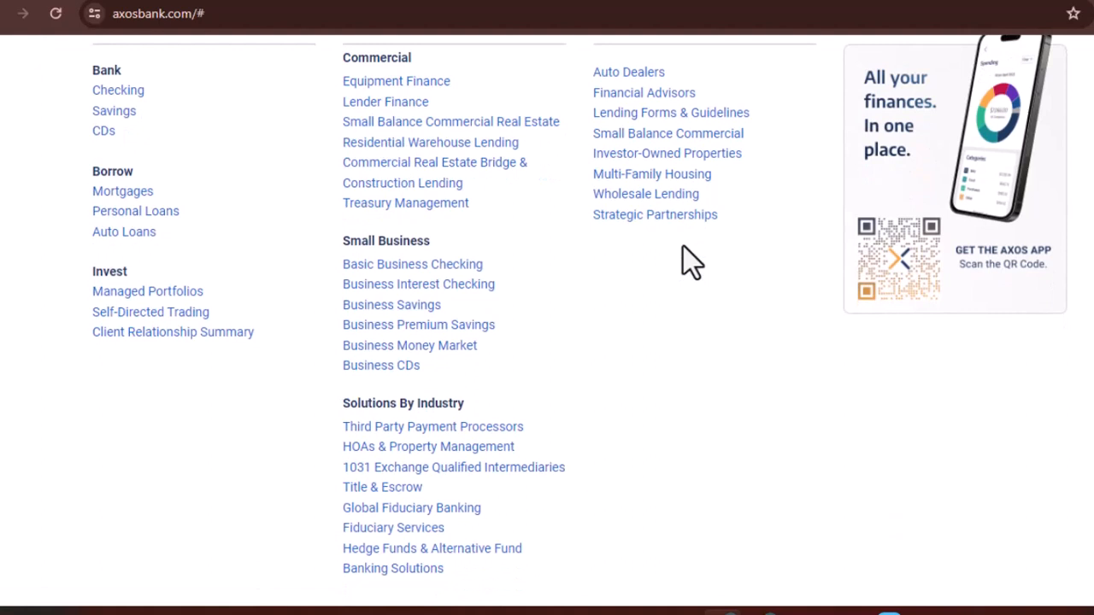
{"action": "scroll", "scroll_direction": "down", "scroll_amount": 3}
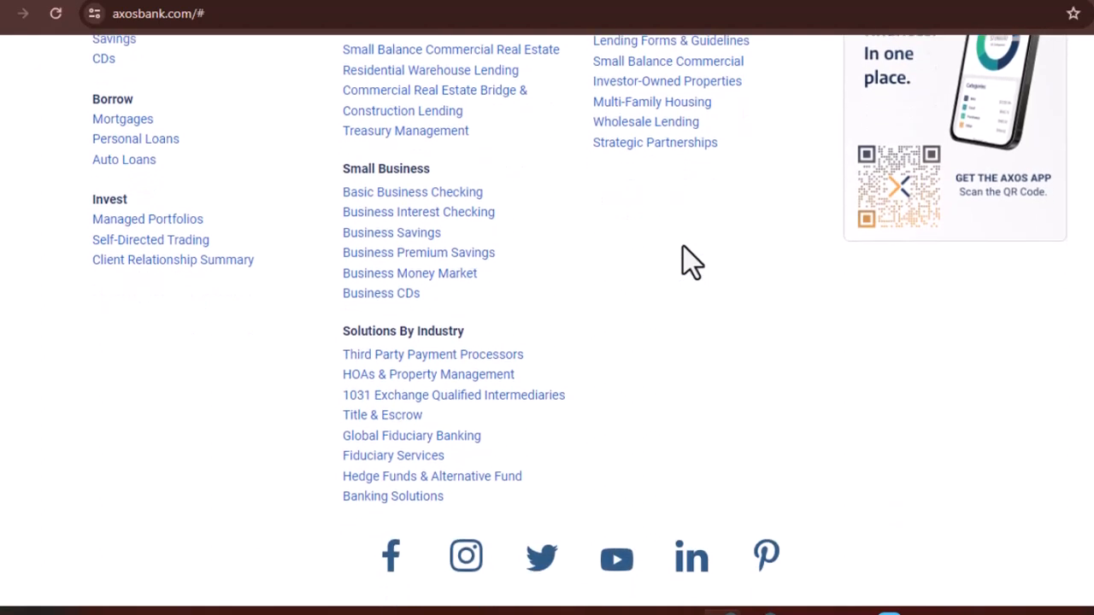
{"action": "scroll", "scroll_direction": "down", "scroll_amount": 3}
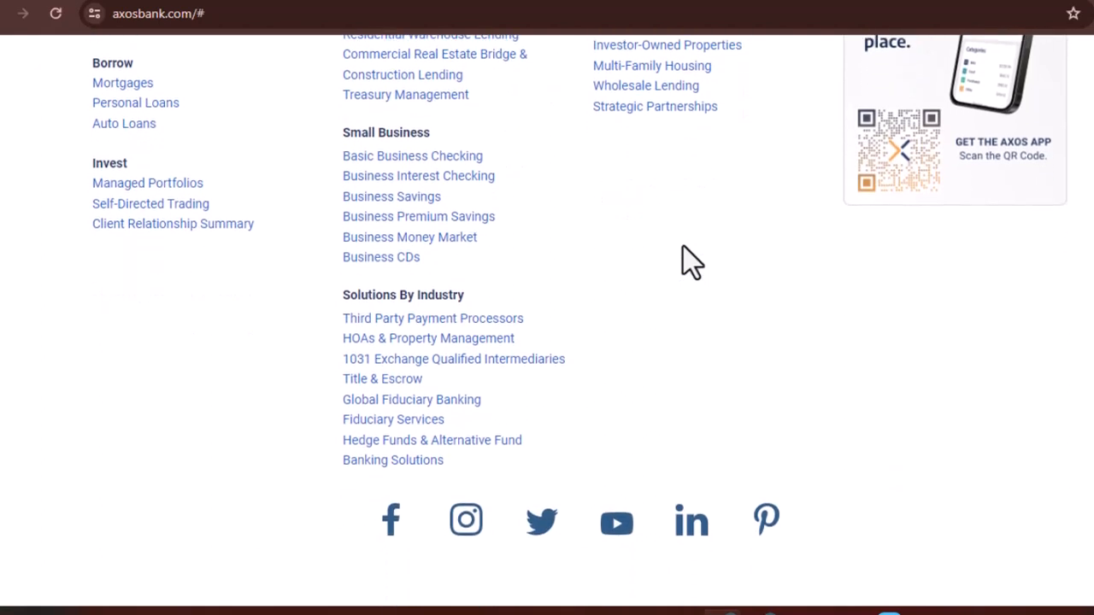
{"action": "scroll", "scroll_direction": "down", "scroll_amount": 3}
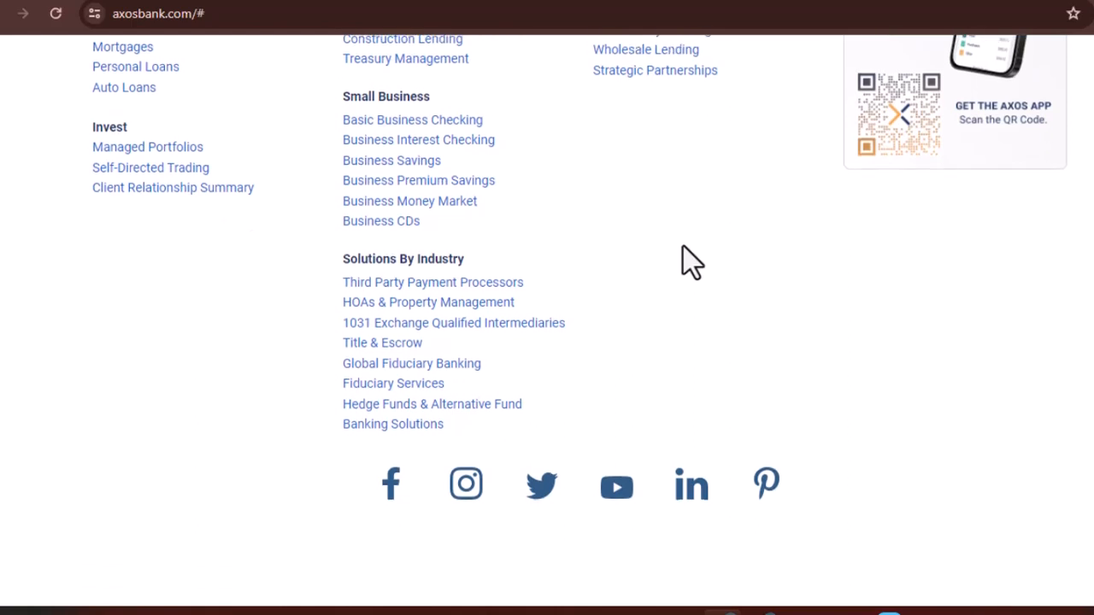
{"action": "scroll", "scroll_direction": "down", "scroll_amount": 3}
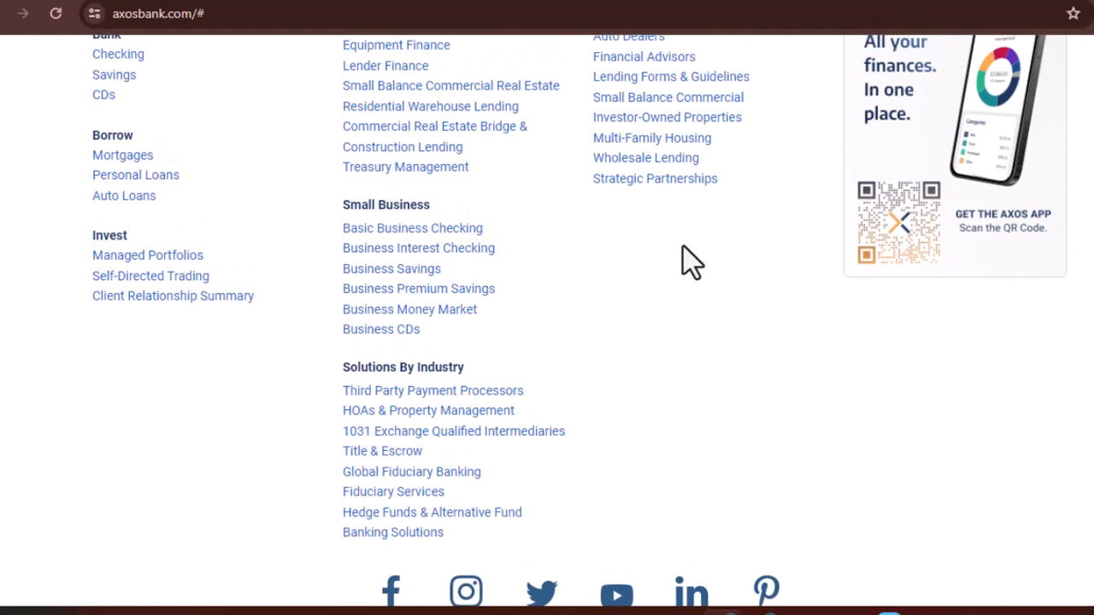
{"action": "scroll", "scroll_direction": "down", "scroll_amount": 3}
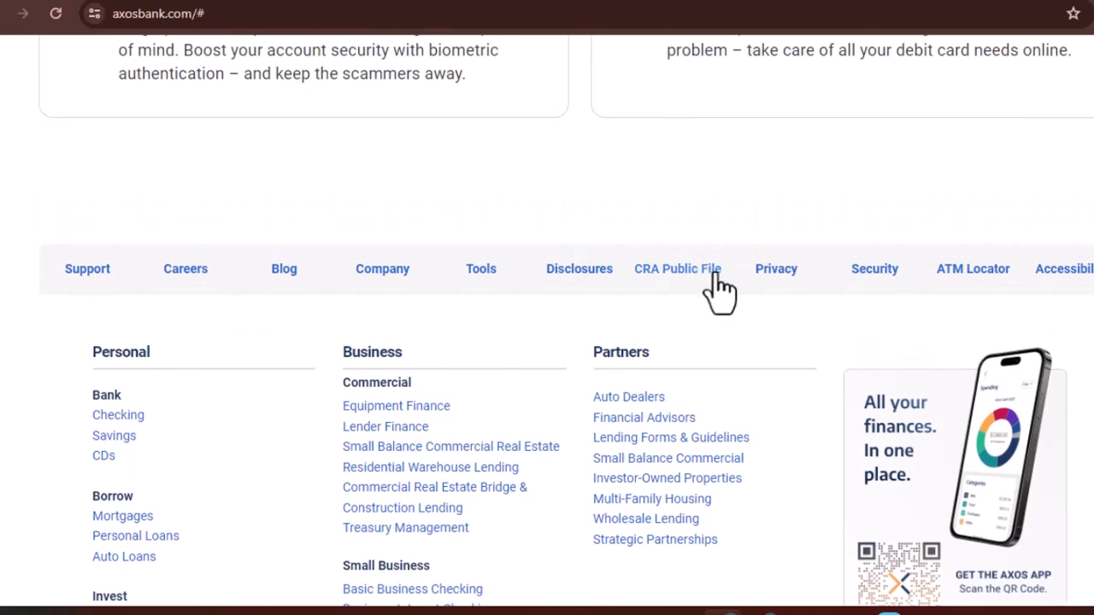
{"action": "scroll", "scroll_direction": "down", "scroll_amount": 3}
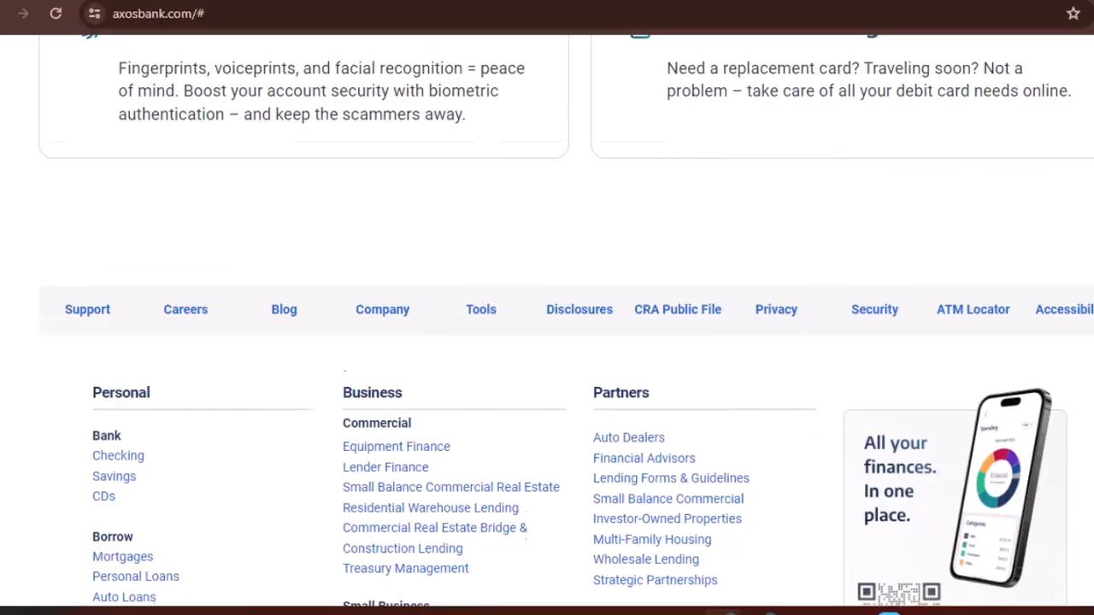
{"action": "scroll", "scroll_direction": "up", "scroll_amount": 3}
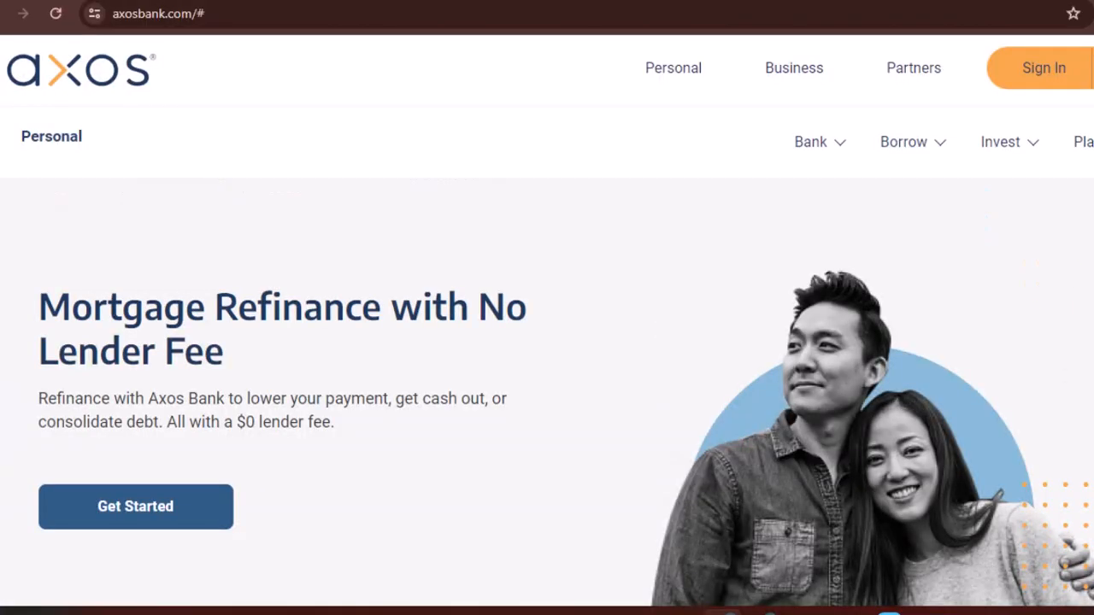
{"action": "scroll", "scroll_direction": "down", "scroll_amount": 3}
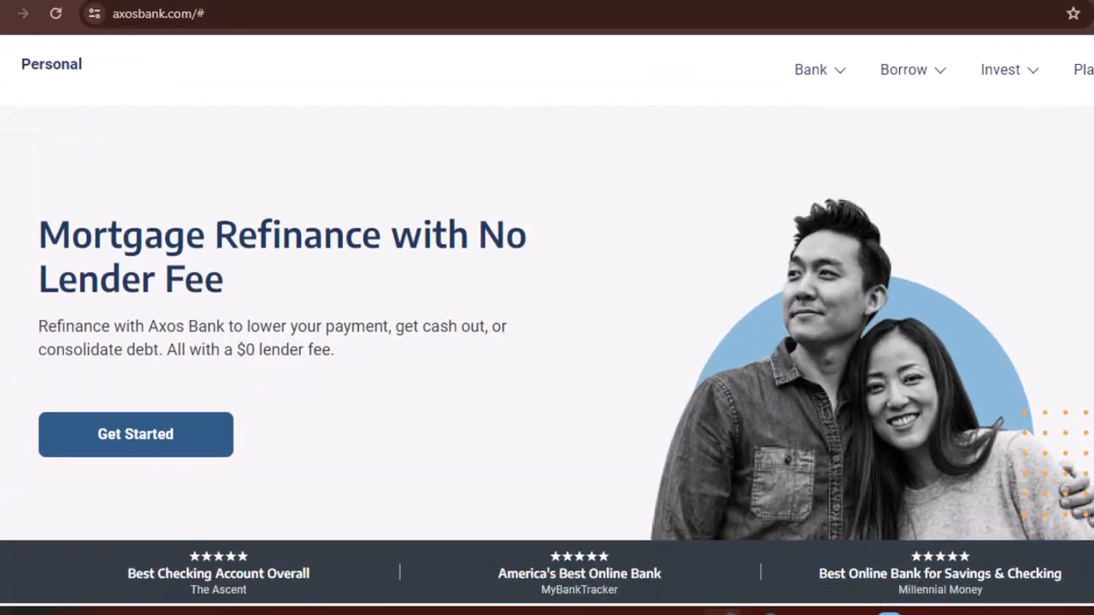
{"action": "scroll", "scroll_direction": "down", "scroll_amount": 3}
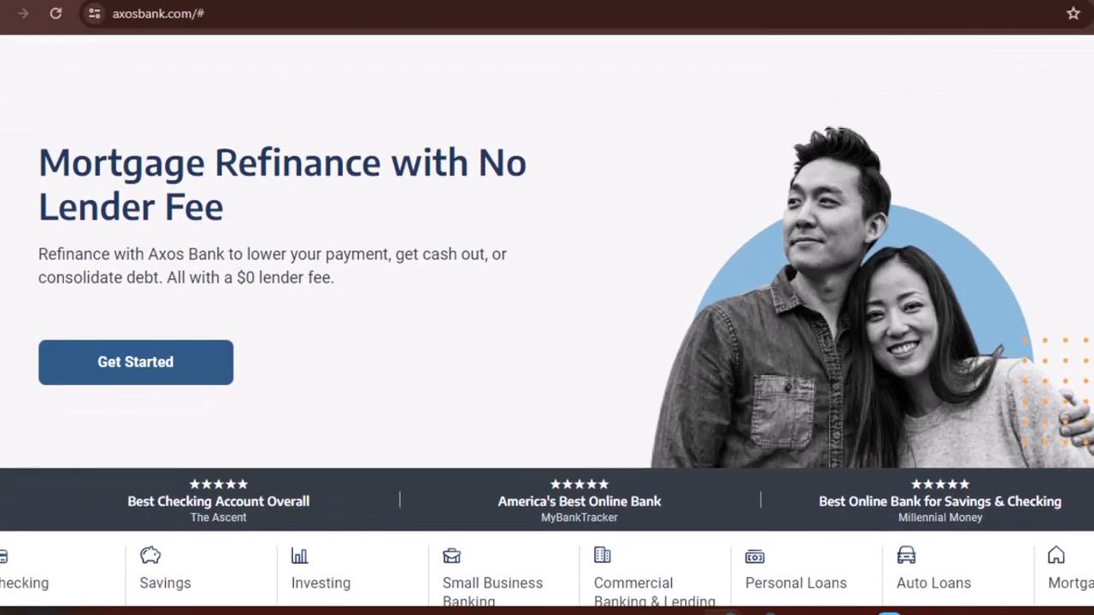
{"action": "scroll", "scroll_direction": "down", "scroll_amount": 3}
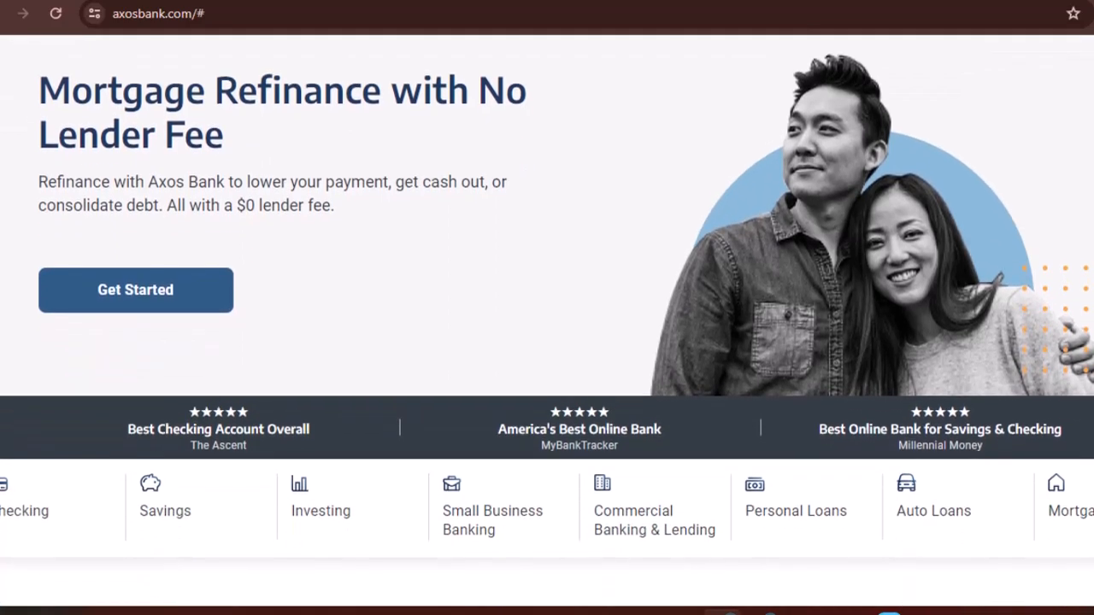
{"action": "scroll", "scroll_direction": "down", "scroll_amount": 3}
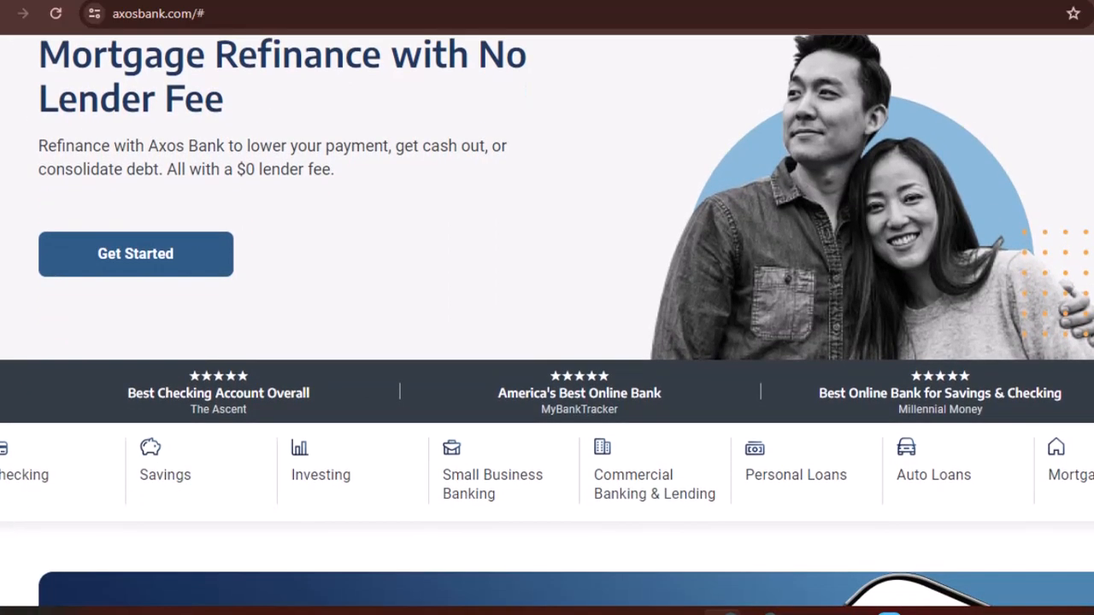
{"action": "scroll", "scroll_direction": "down", "scroll_amount": 3}
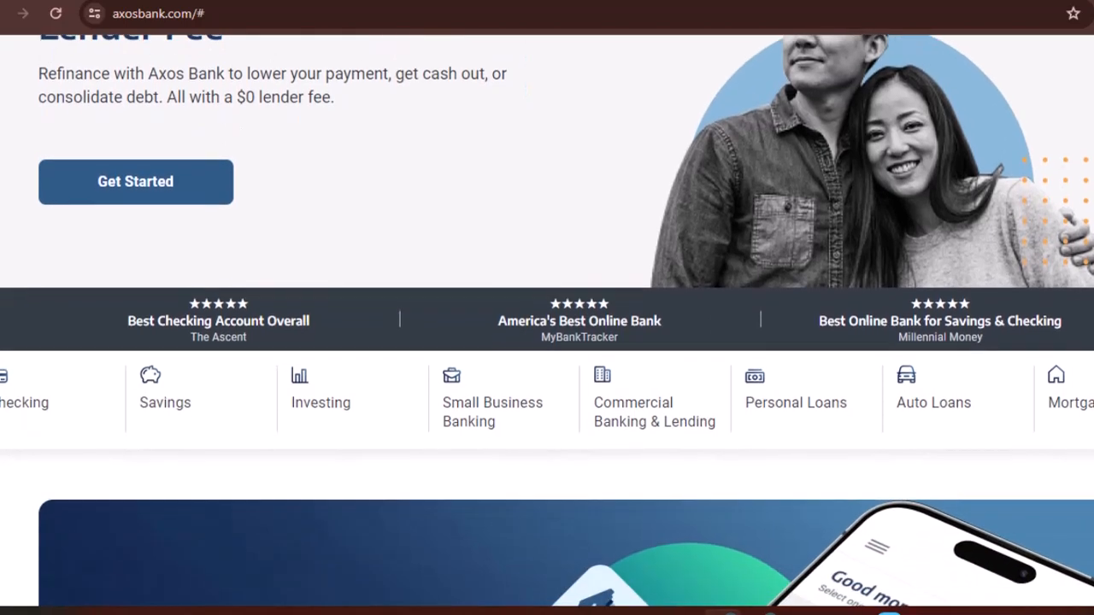
{"action": "scroll", "scroll_direction": "down", "scroll_amount": 3}
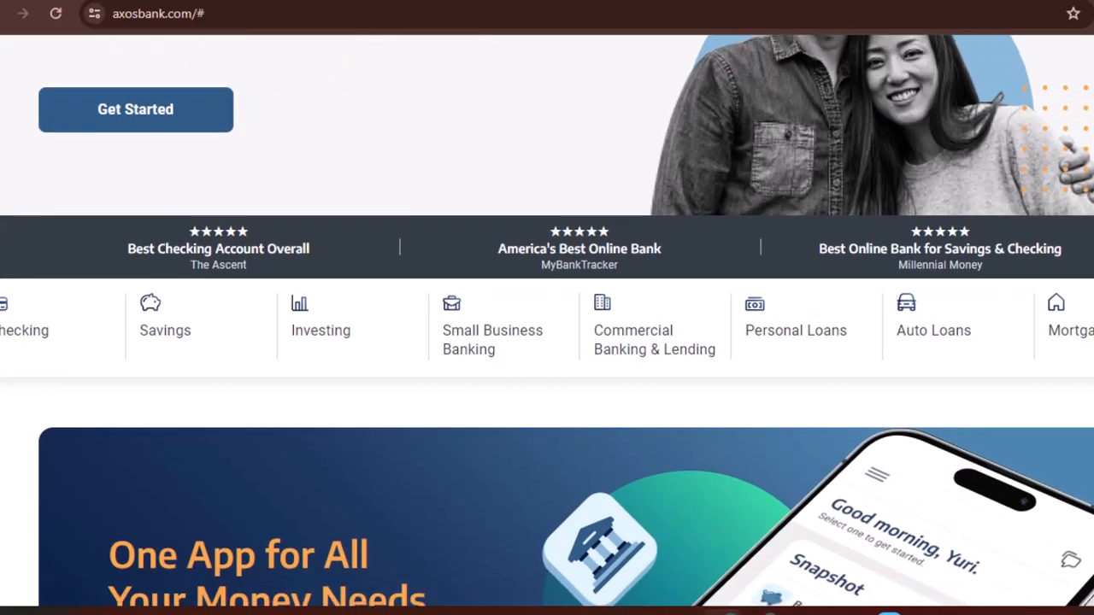
{"action": "scroll", "scroll_direction": "down", "scroll_amount": 3}
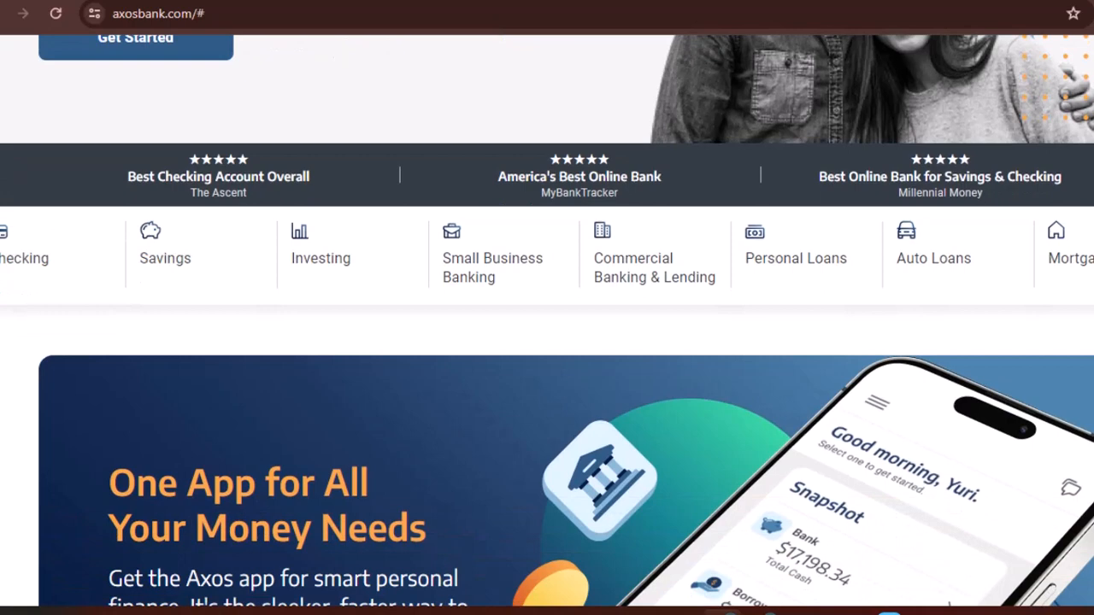
{"action": "scroll", "scroll_direction": "down", "scroll_amount": 3}
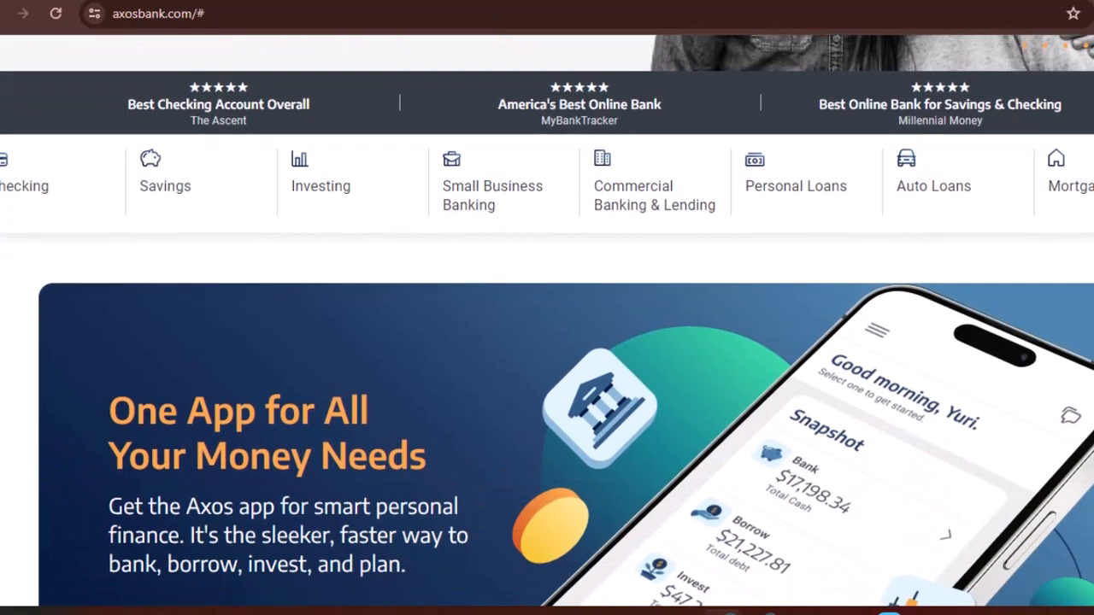
{"action": "scroll", "scroll_direction": "down", "scroll_amount": 3}
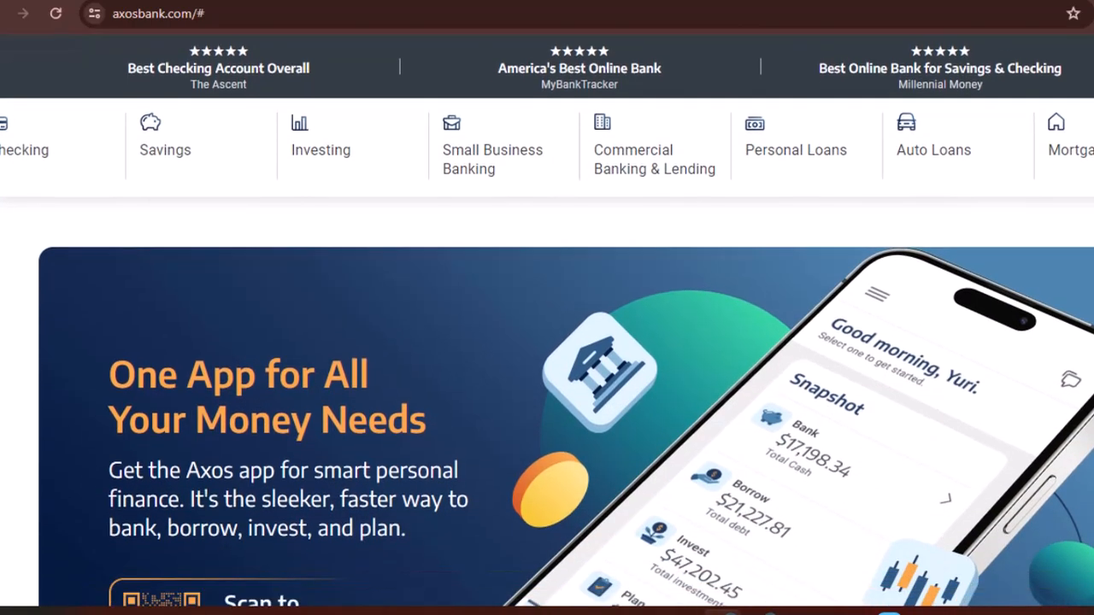
{"action": "scroll", "scroll_direction": "down", "scroll_amount": 3}
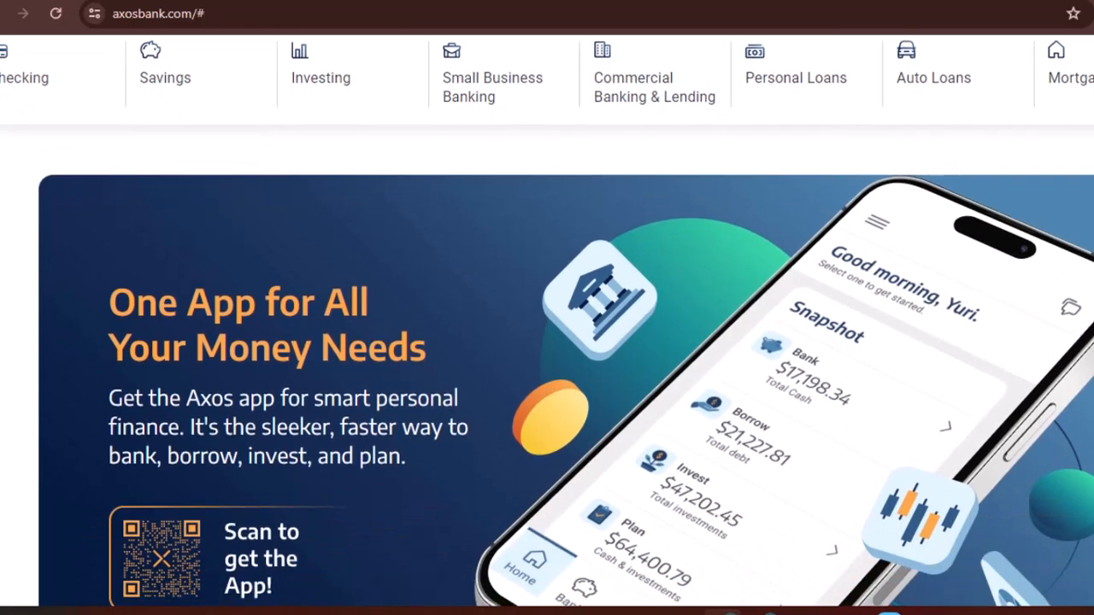
{"action": "scroll", "scroll_direction": "down", "scroll_amount": 3}
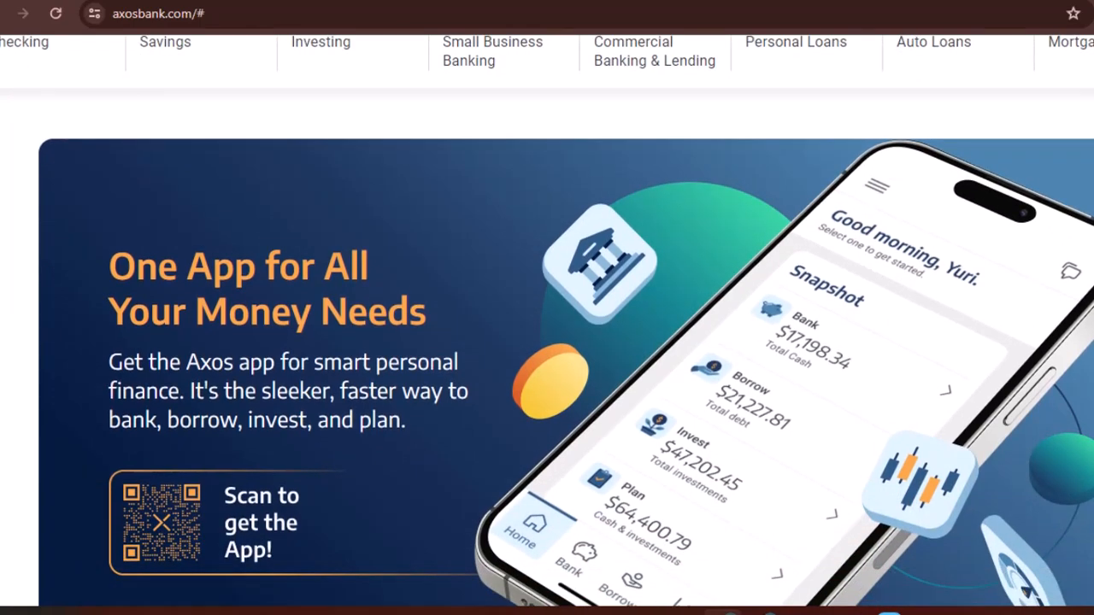
{"action": "scroll", "scroll_direction": "down", "scroll_amount": 3}
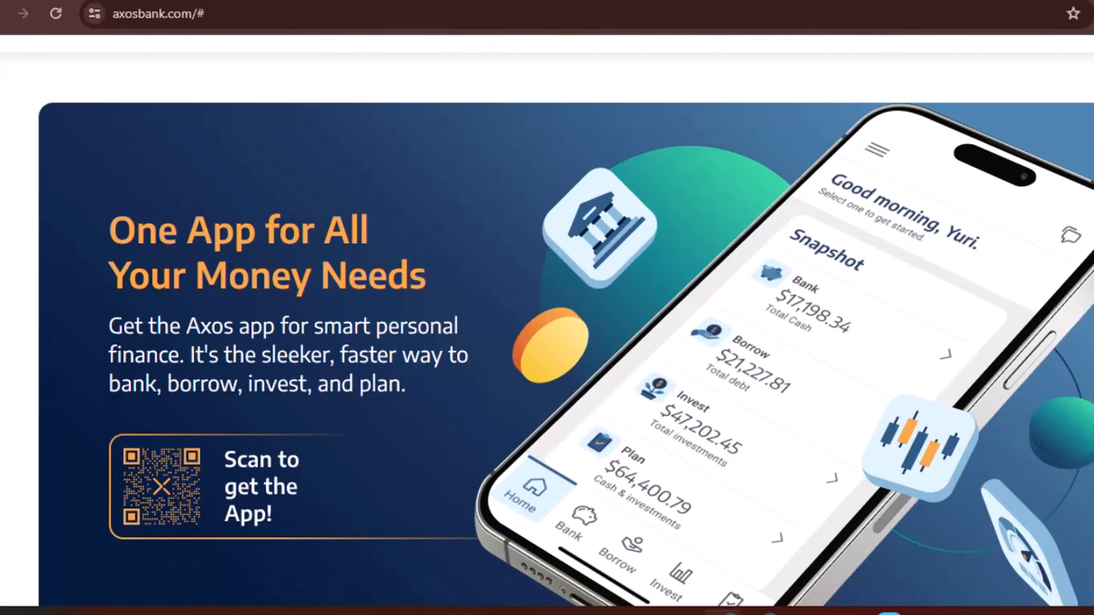
{"action": "scroll", "scroll_direction": "down", "scroll_amount": 3}
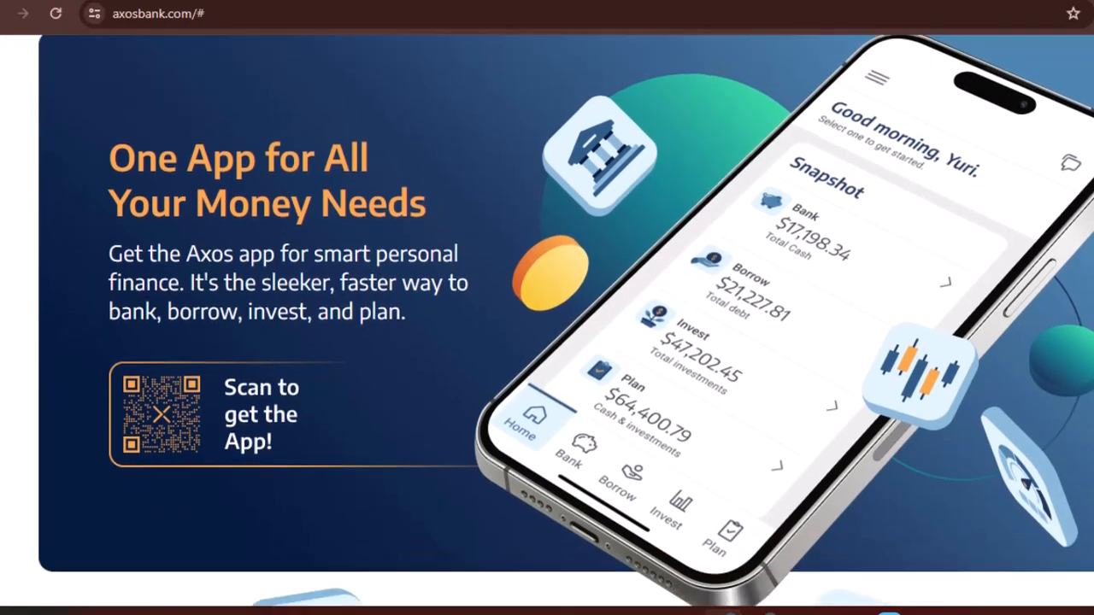
{"action": "scroll", "scroll_direction": "down", "scroll_amount": 3}
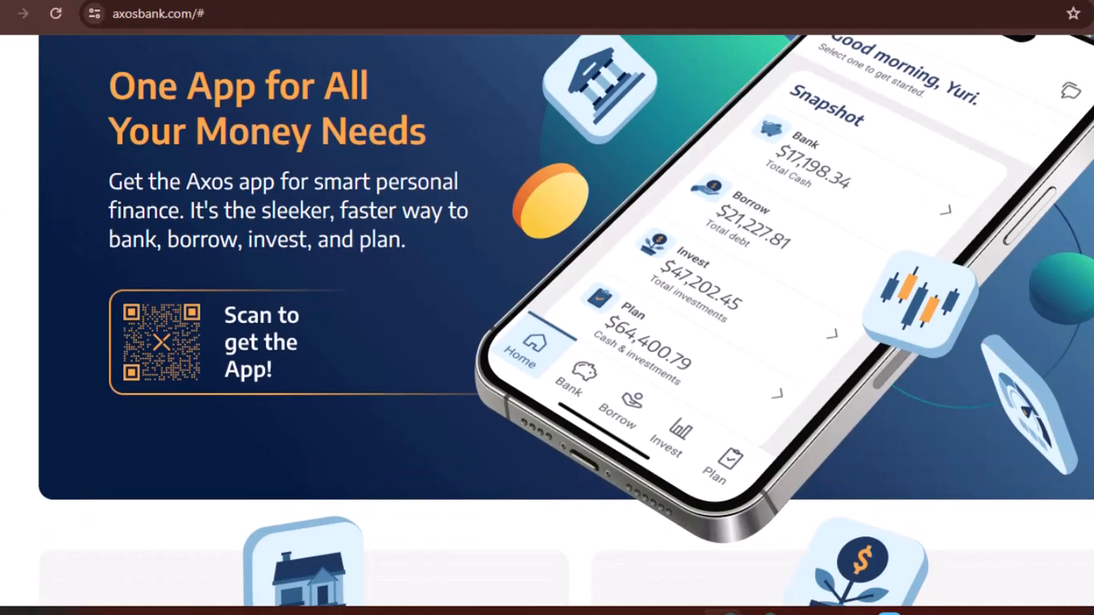
{"action": "scroll", "scroll_direction": "down", "scroll_amount": 3}
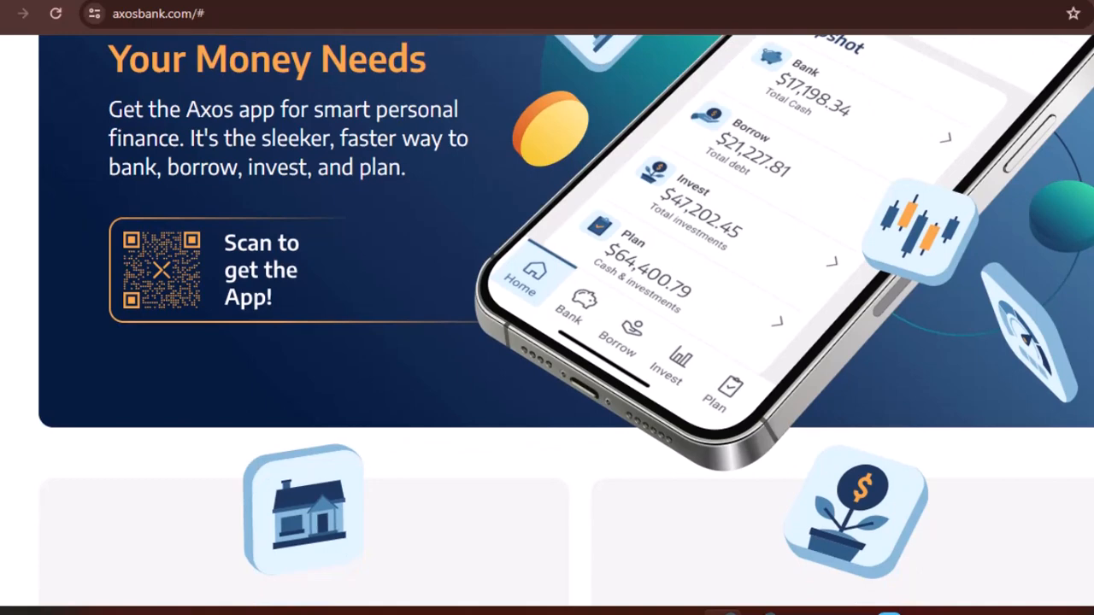
{"action": "scroll", "scroll_direction": "down", "scroll_amount": 3}
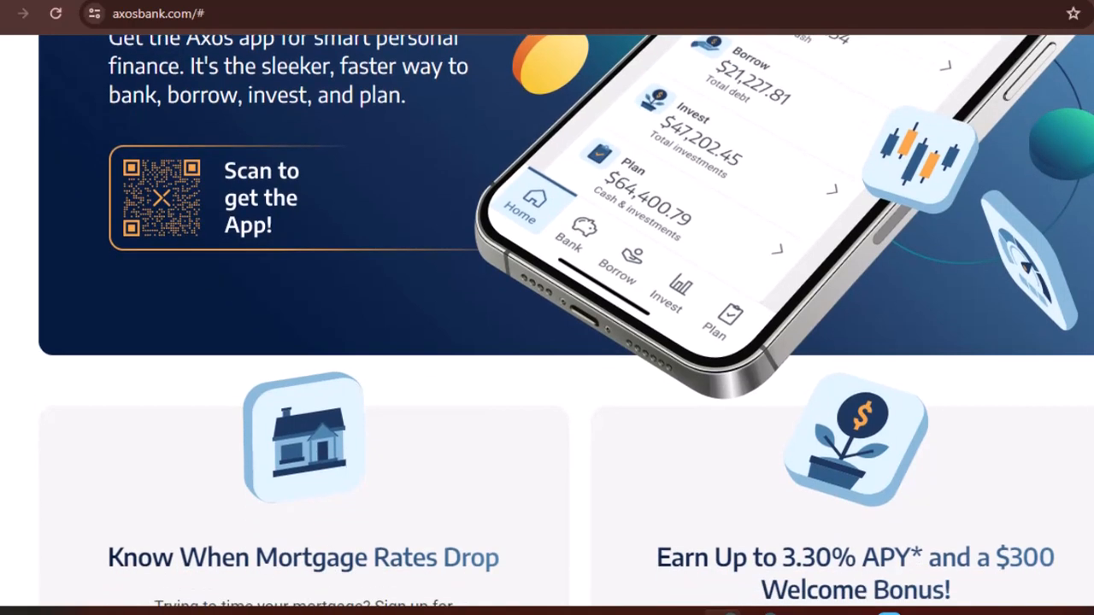
{"action": "scroll", "scroll_direction": "down", "scroll_amount": 3}
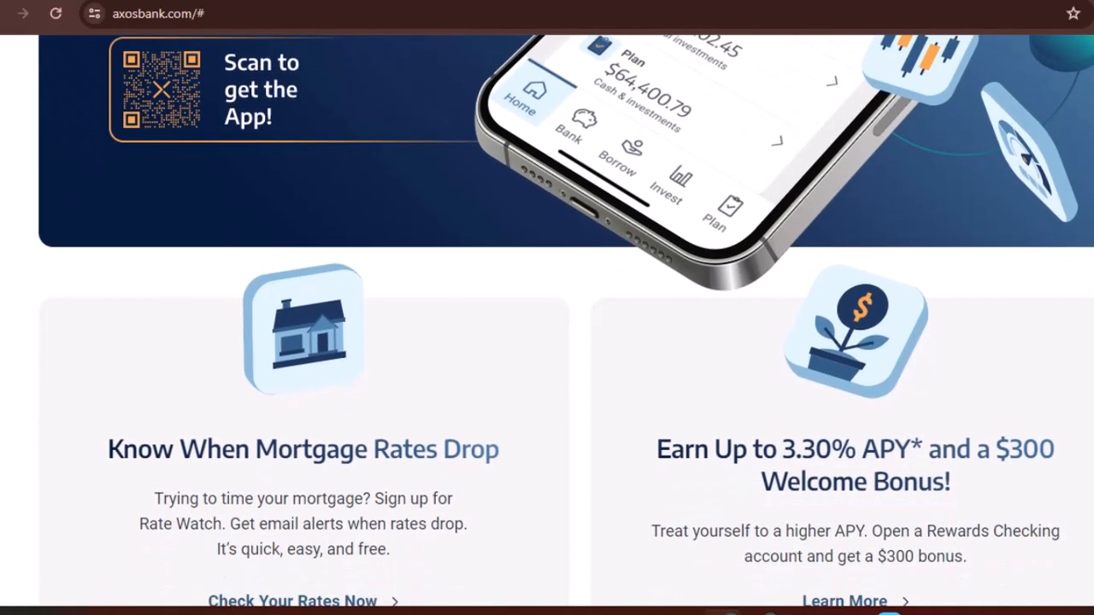
{"action": "scroll", "scroll_direction": "down", "scroll_amount": 3}
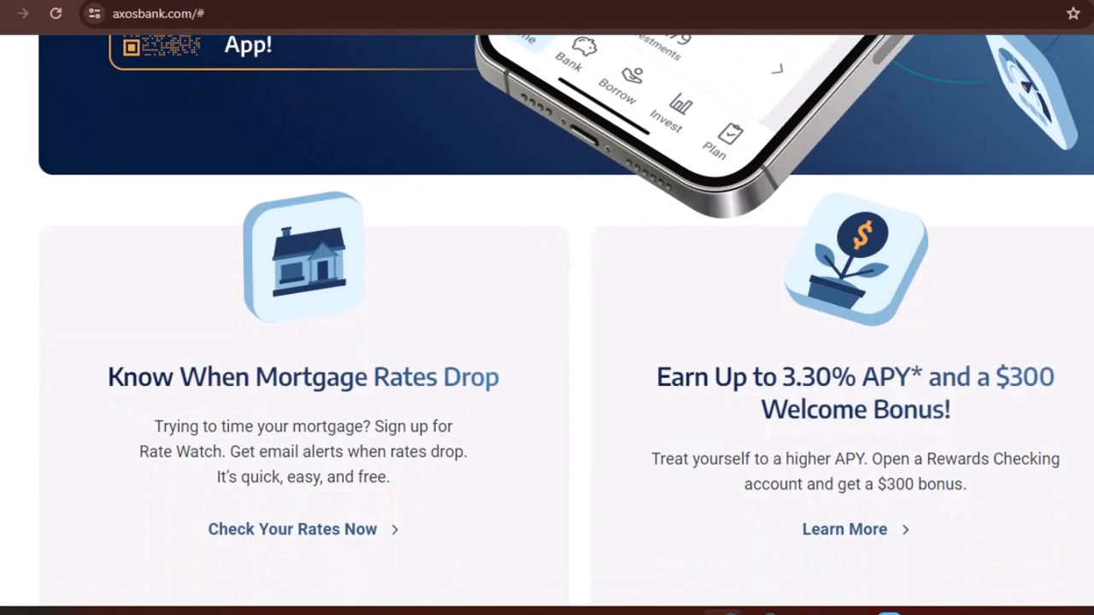
{"action": "scroll", "scroll_direction": "down", "scroll_amount": 3}
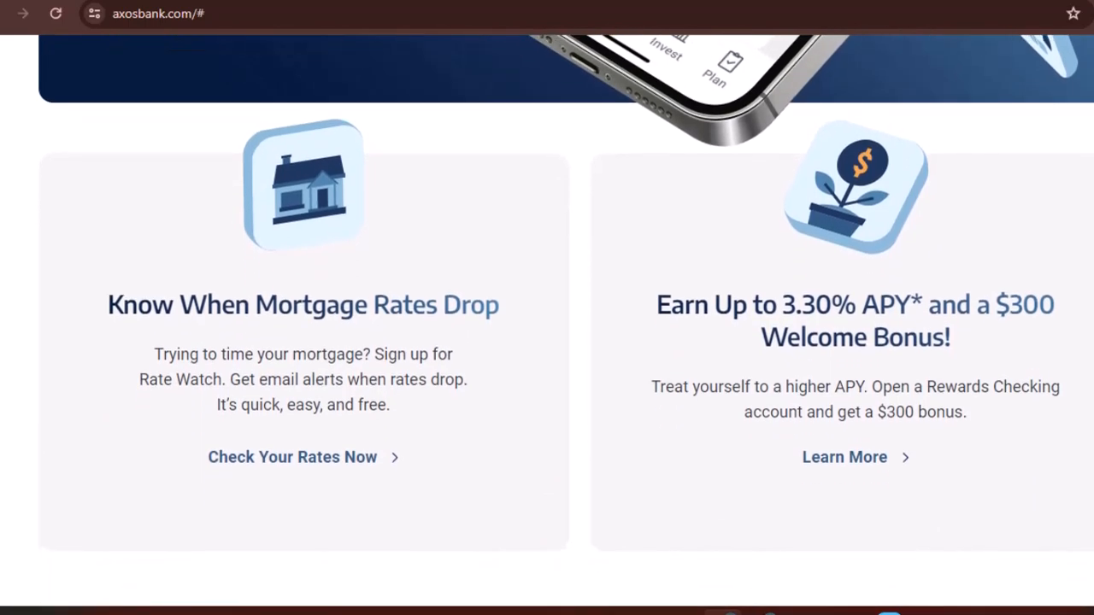
{"action": "scroll", "scroll_direction": "down", "scroll_amount": 3}
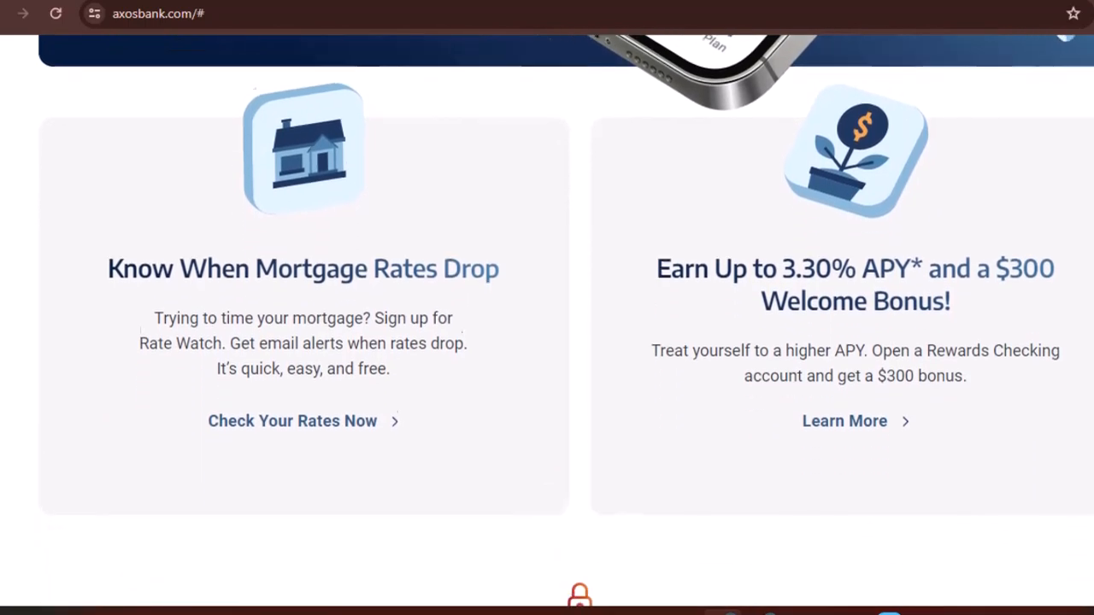
{"action": "scroll", "scroll_direction": "down", "scroll_amount": 3}
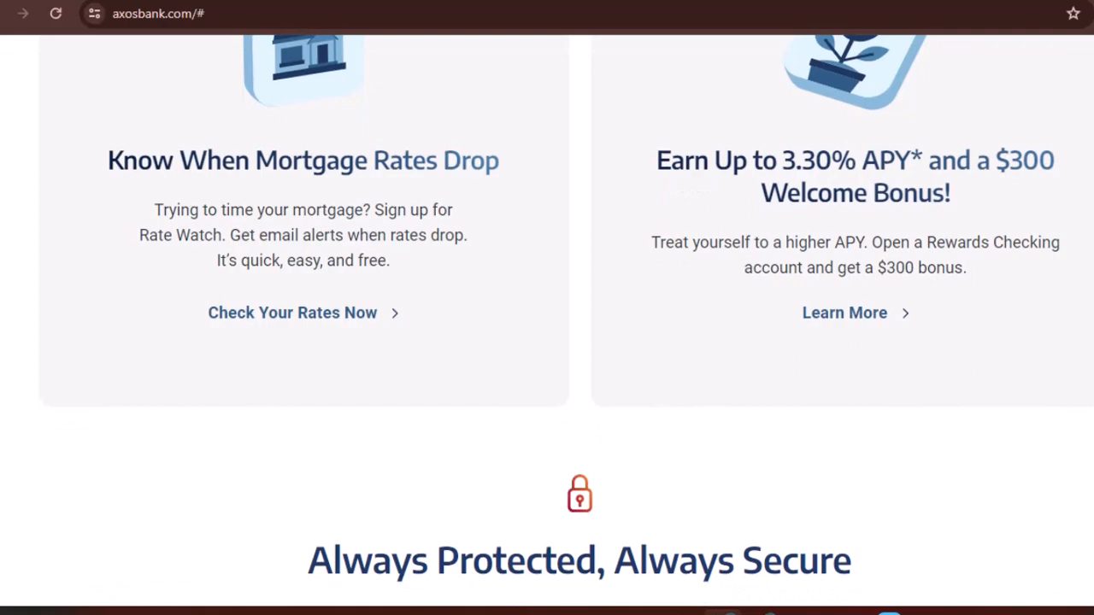